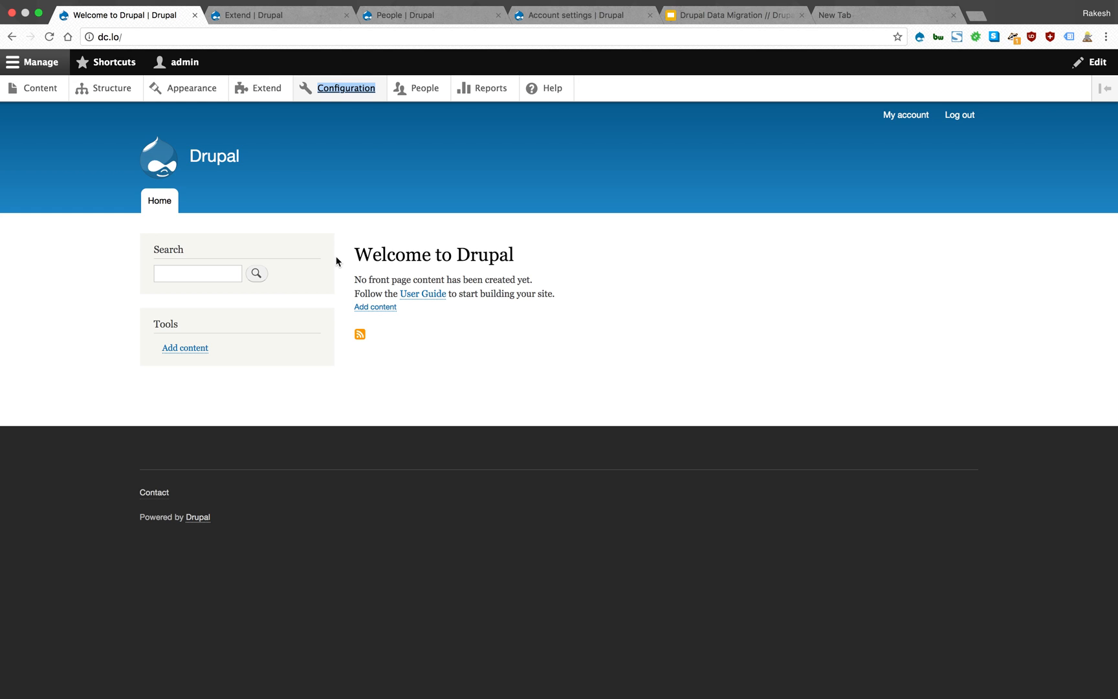
mouse_move(726, 5)
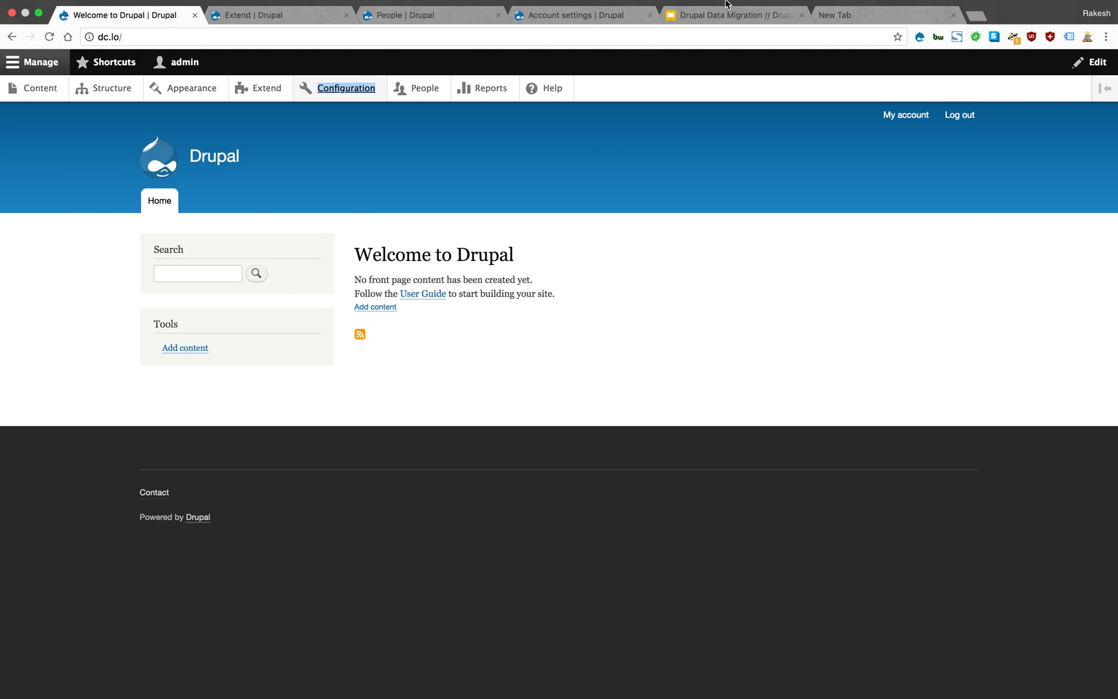
- Bring up the User Migration slide listing the four sample users and their roles
click(731, 14)
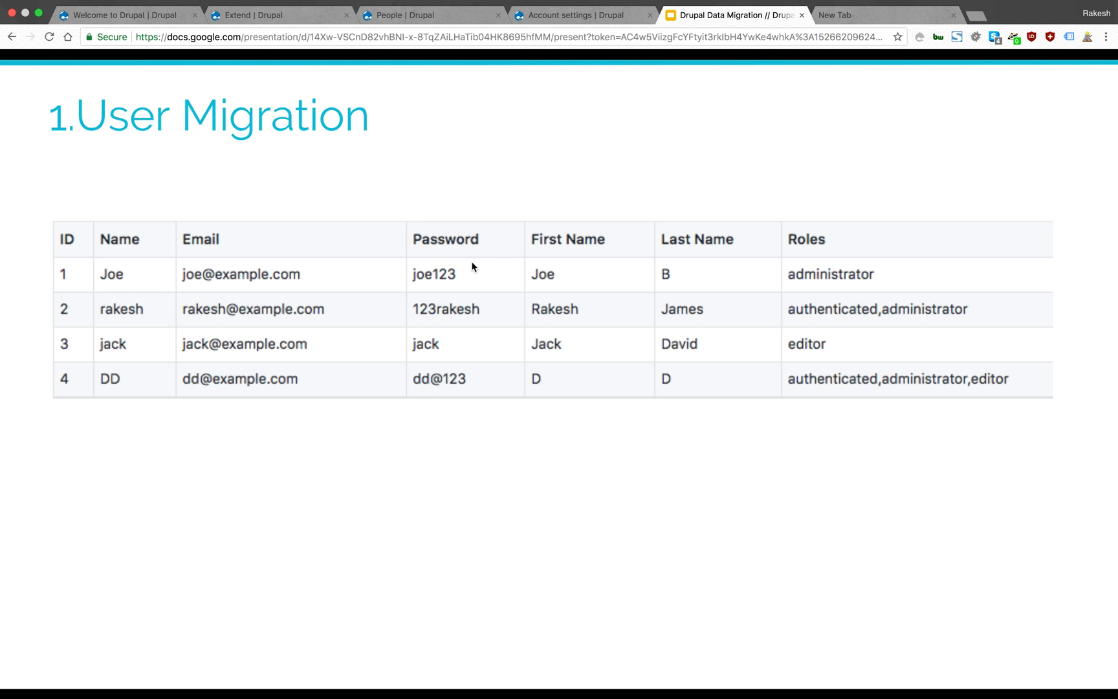
mouse_move(491, 238)
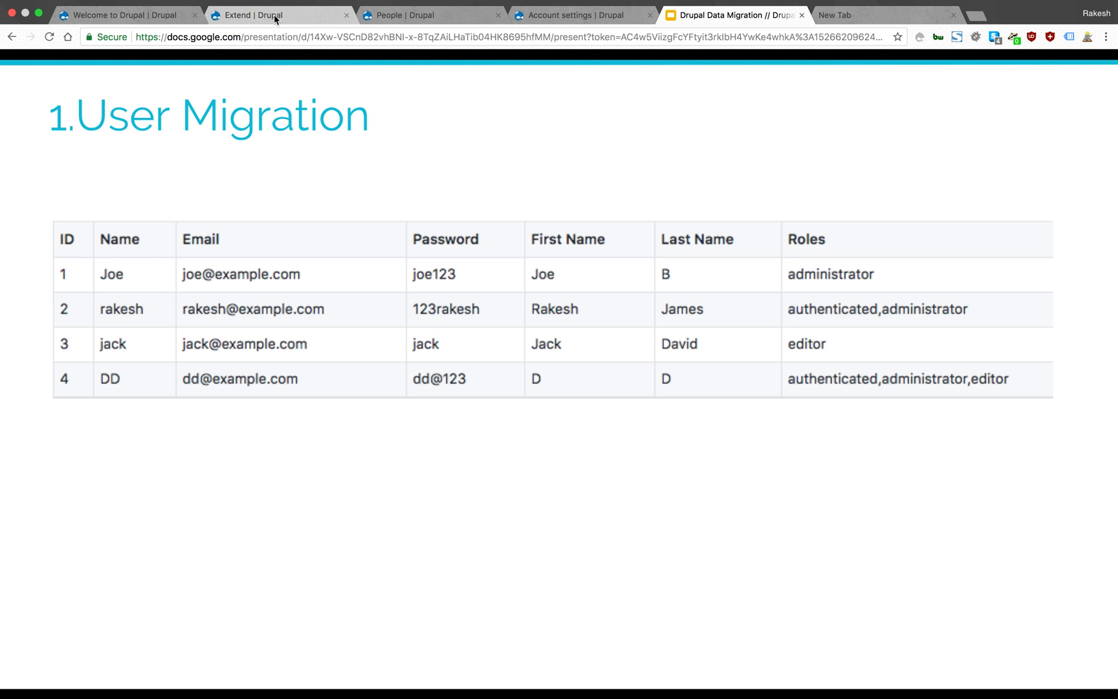
- Filter the Drupal Extend module list by 'migrat' to show the enabled Migrate modules
click(256, 15)
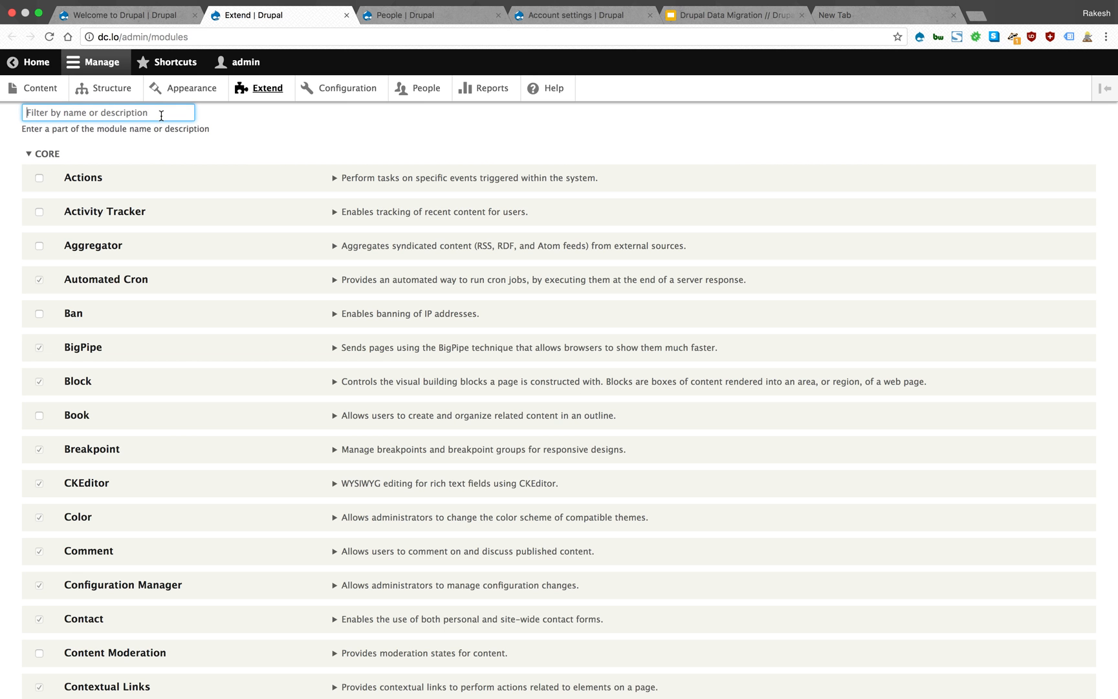
text(migrat)
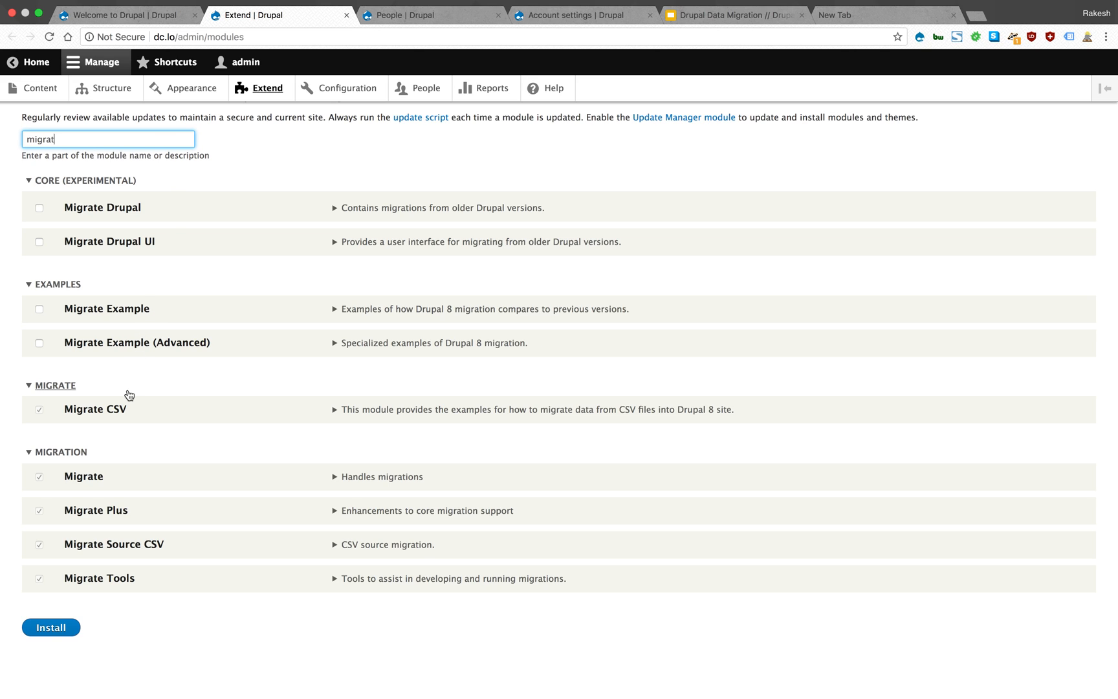
mouse_move(120, 453)
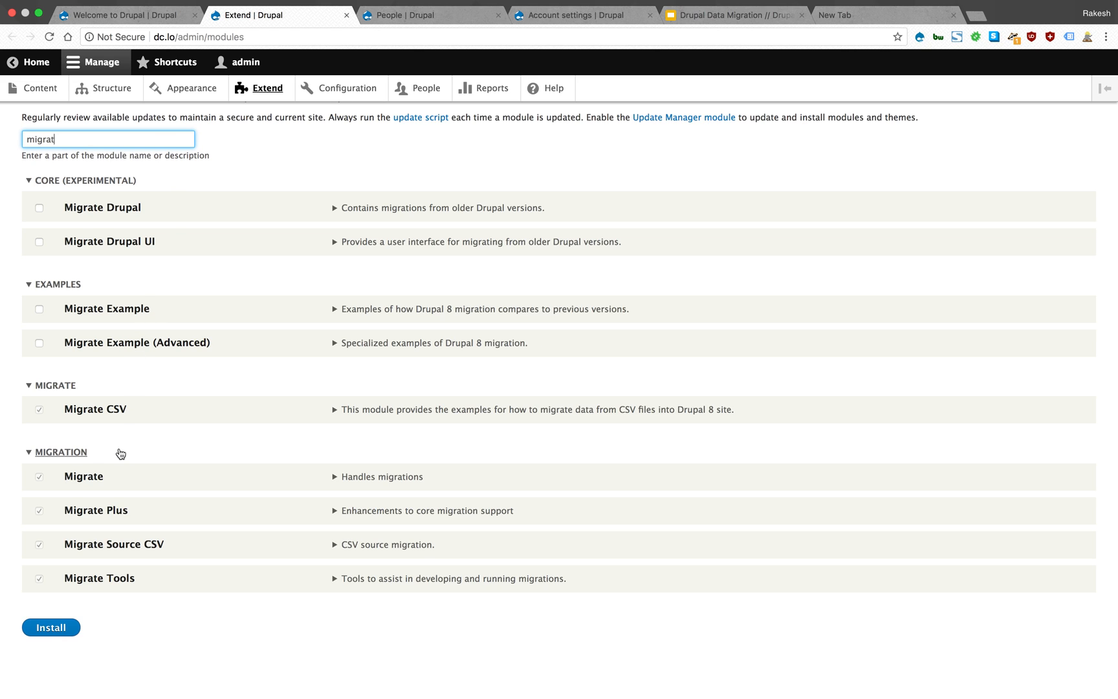
mouse_move(99, 502)
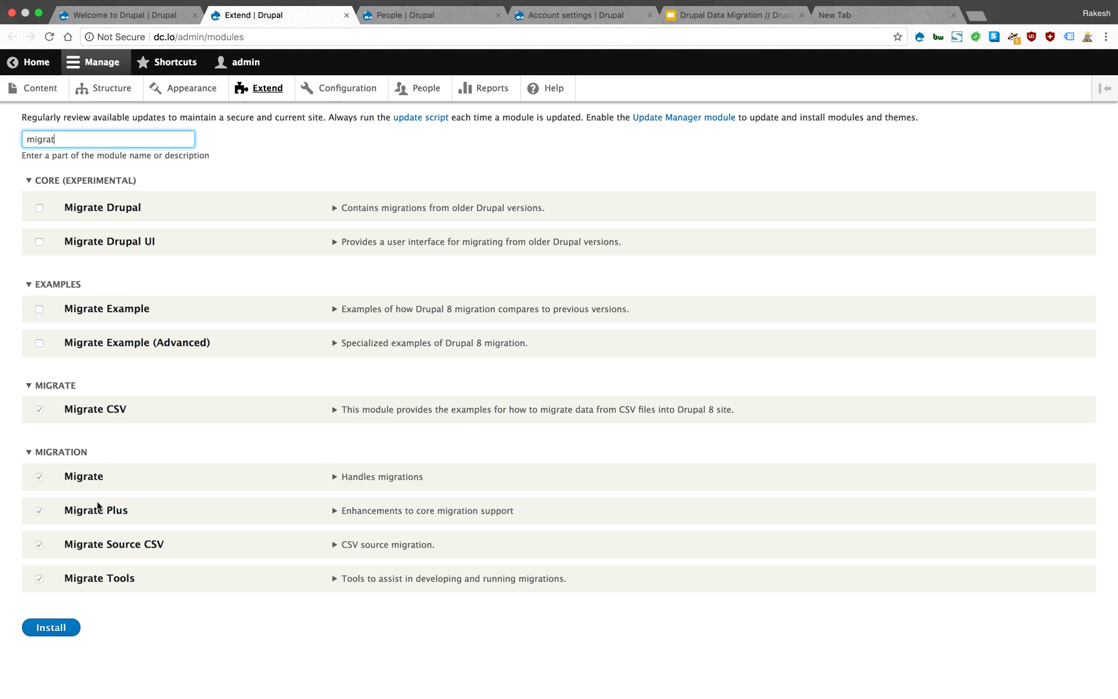
mouse_move(110, 555)
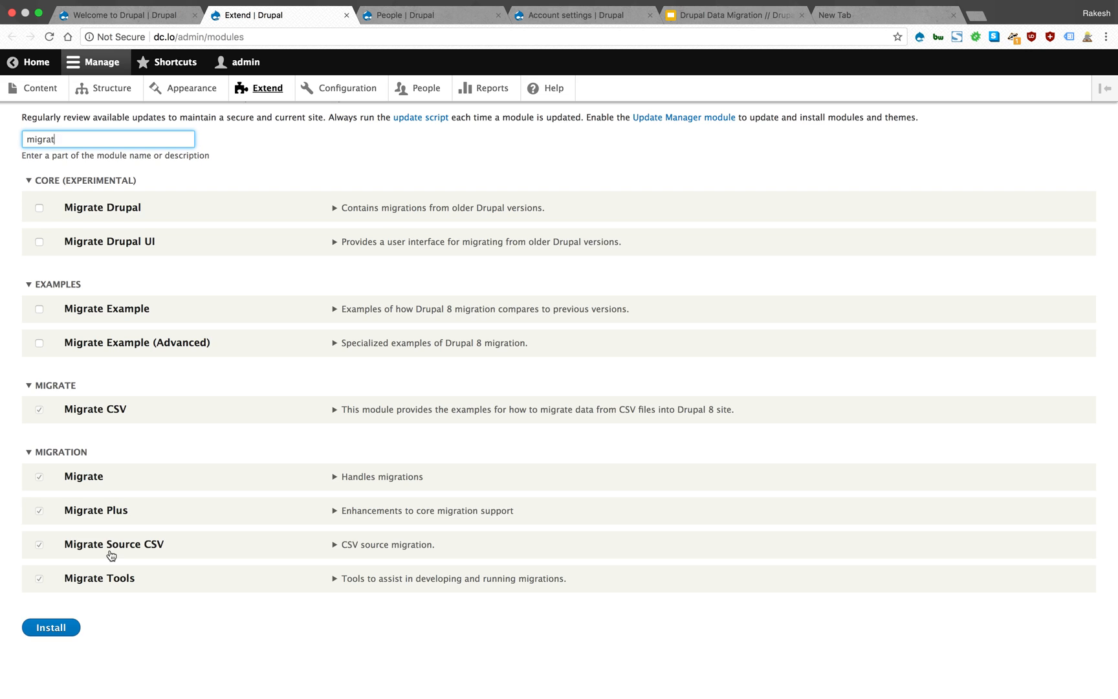
mouse_move(123, 528)
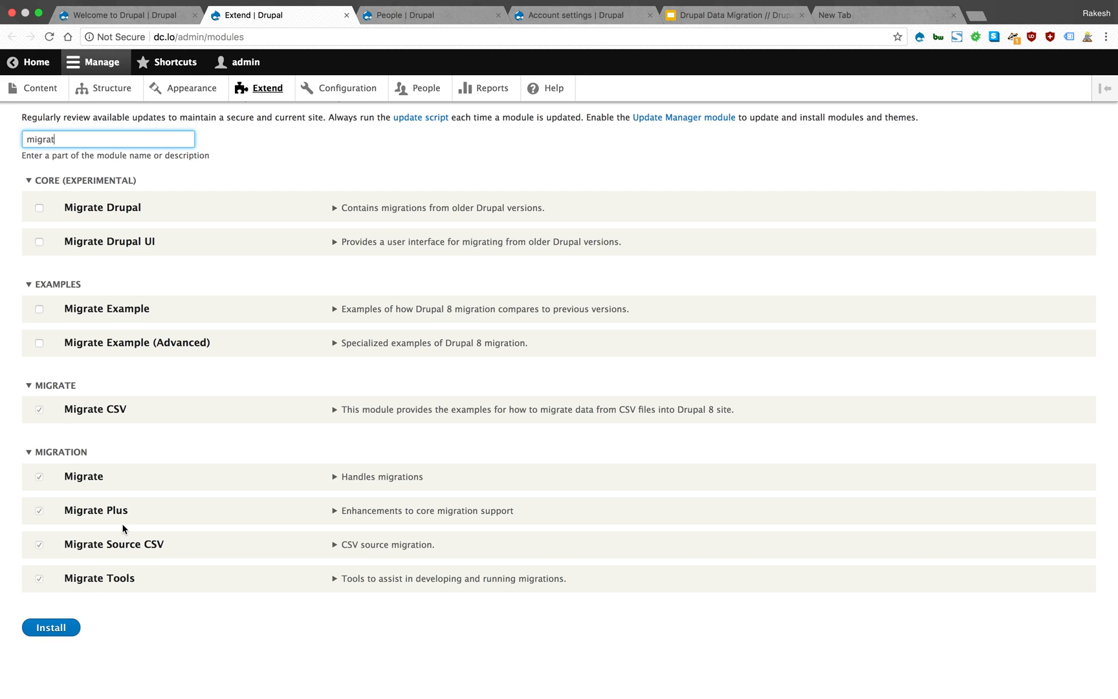
mouse_move(128, 524)
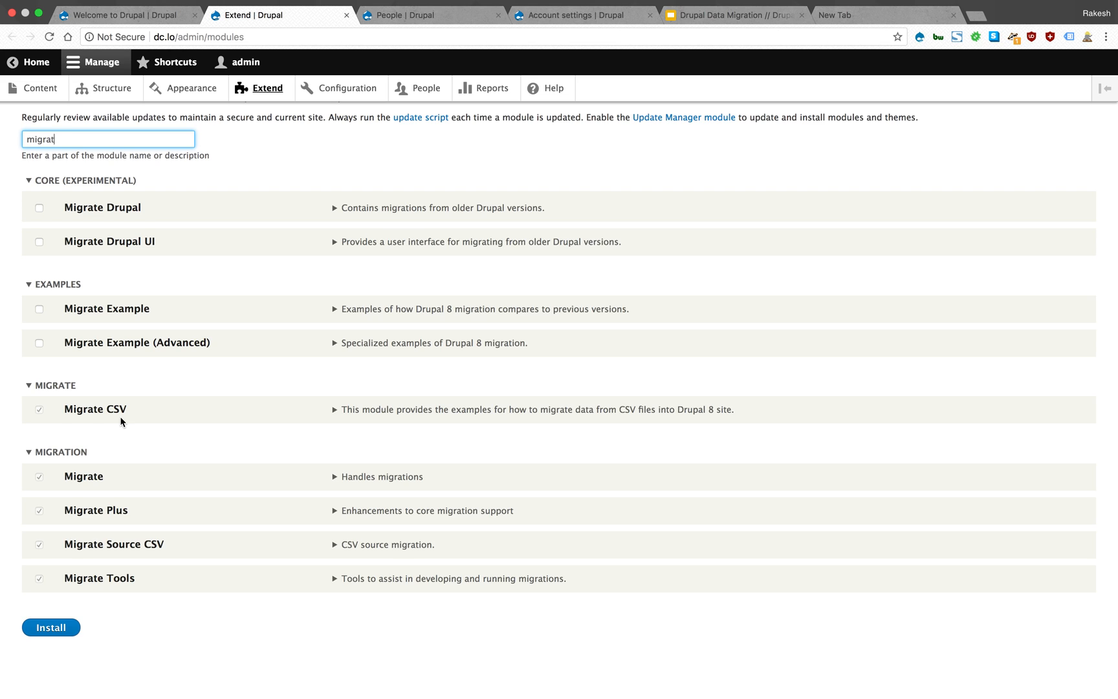
mouse_move(172, 418)
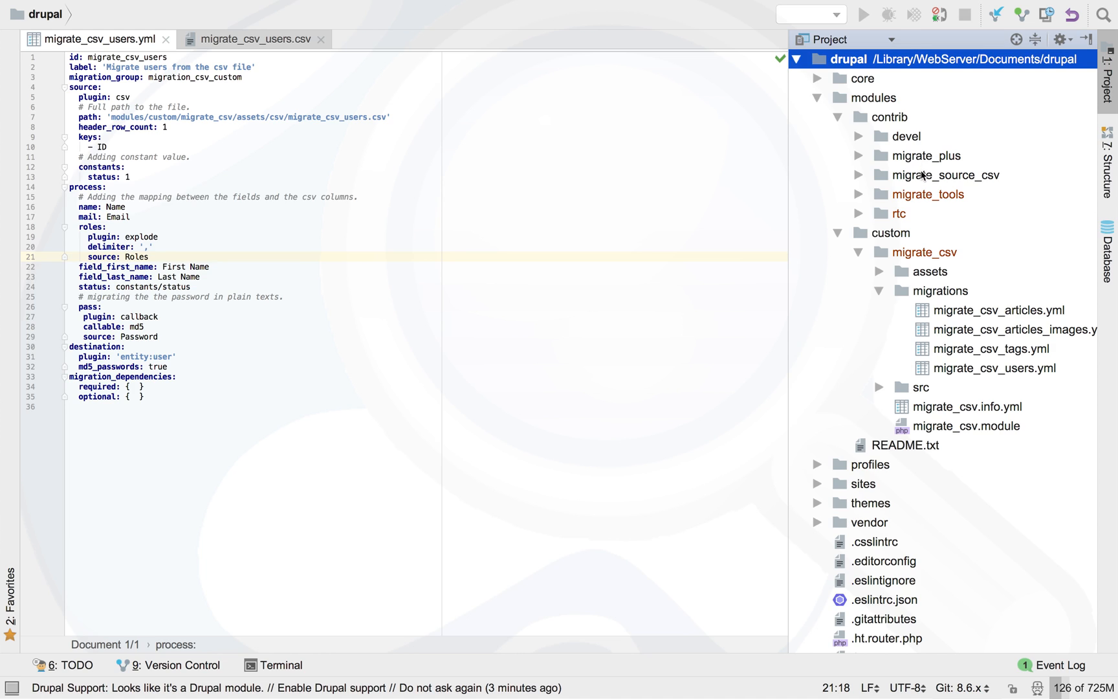
mouse_move(926, 180)
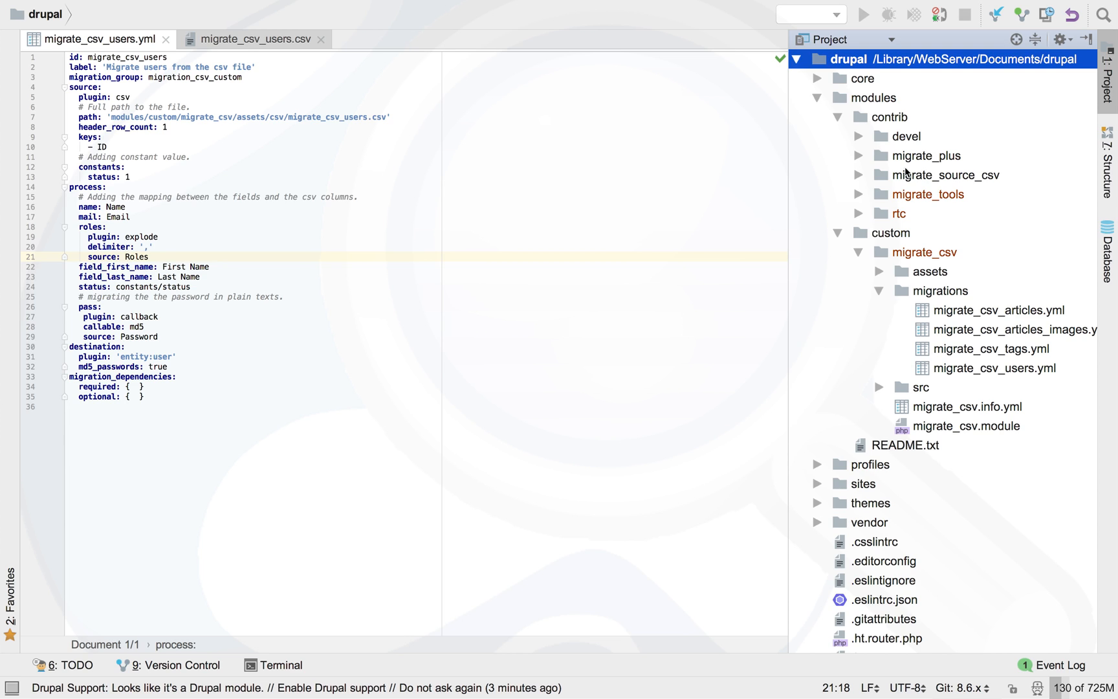
mouse_move(915, 272)
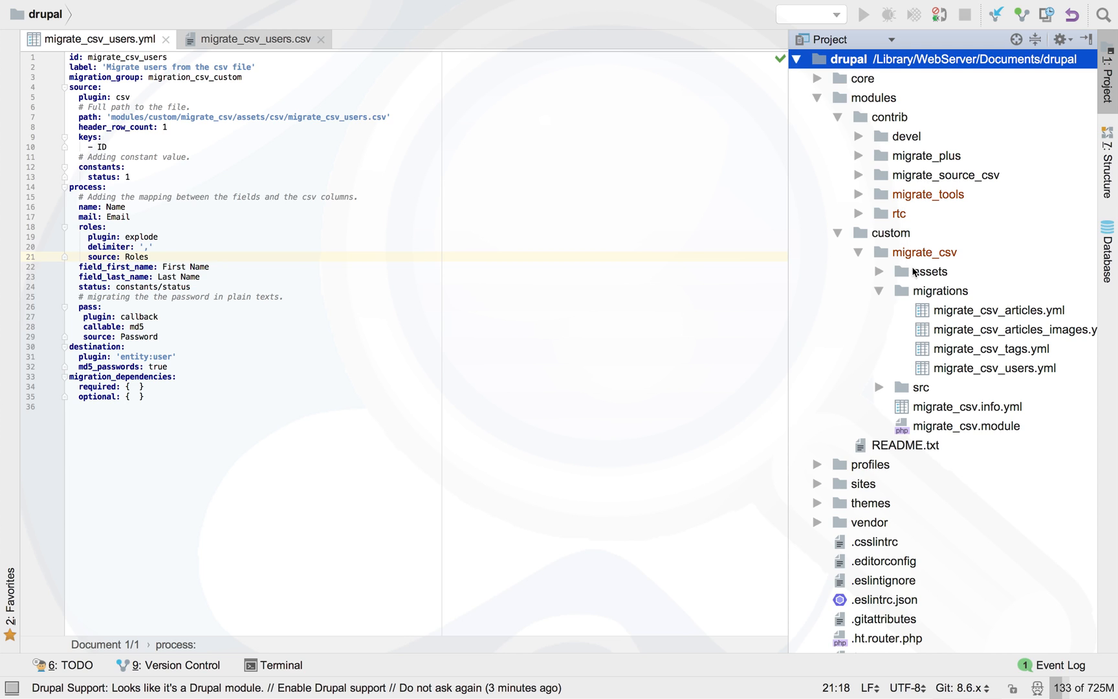
mouse_move(900, 309)
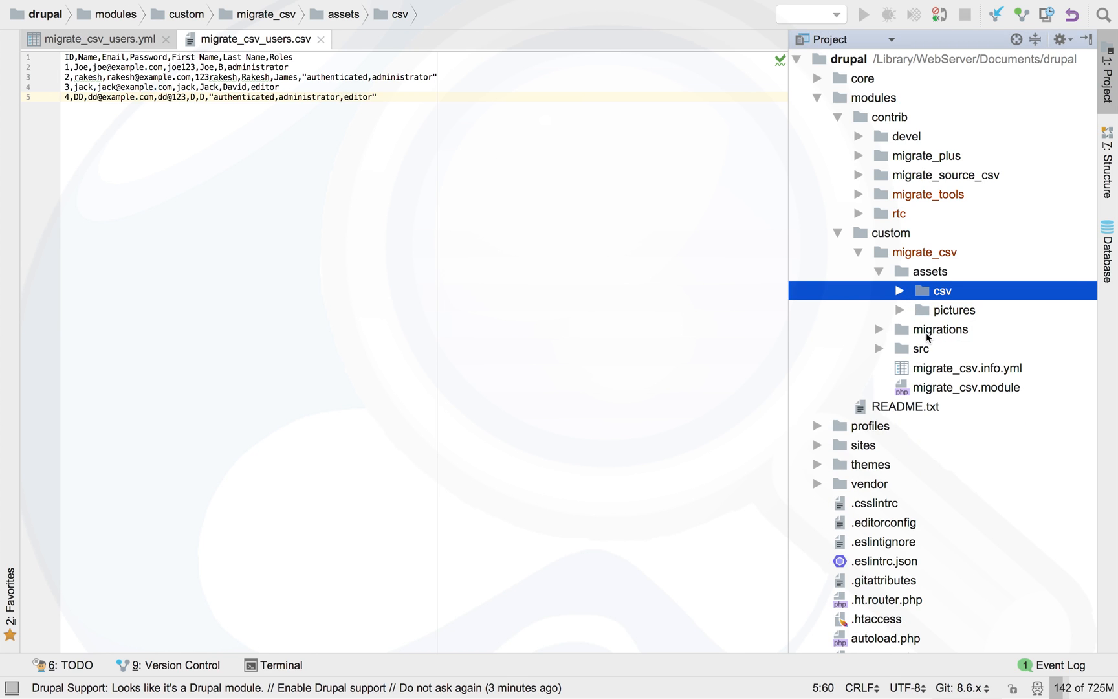
- Expand the migrate_csv module's migrations folder to list its YAML files
click(942, 329)
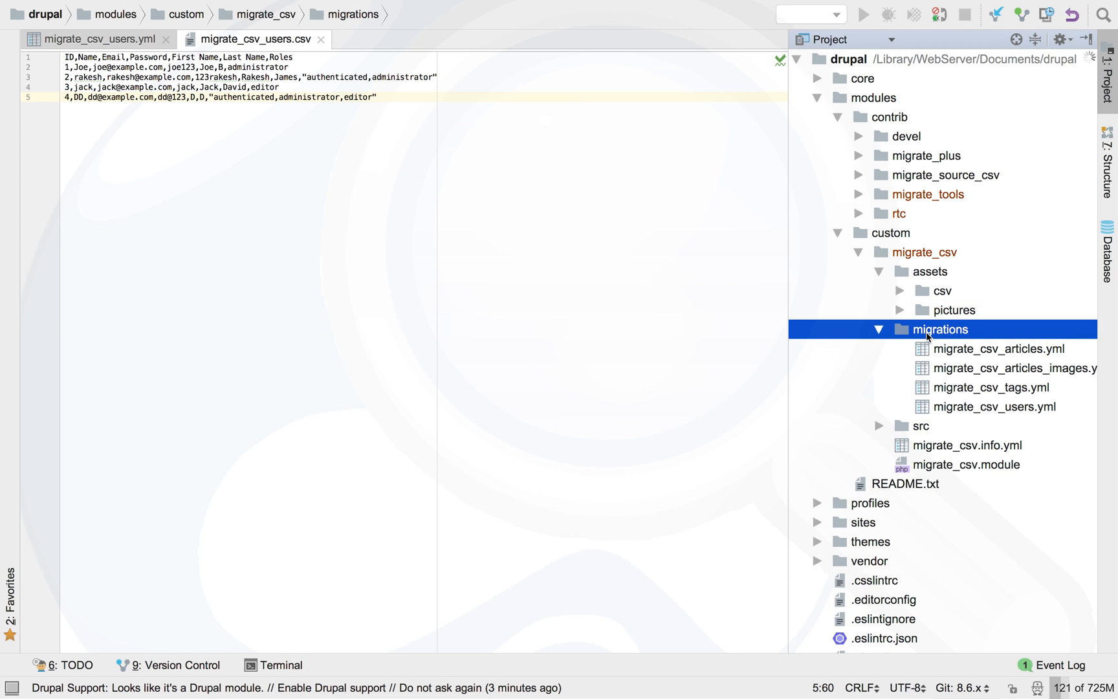
mouse_move(957, 394)
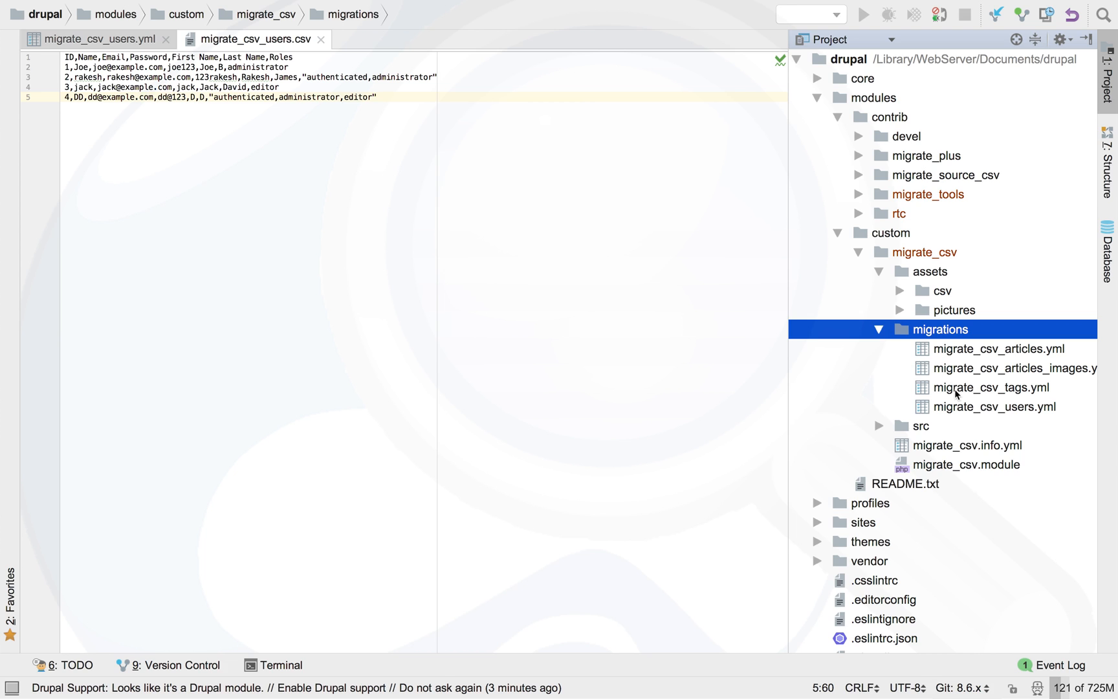
mouse_move(968, 416)
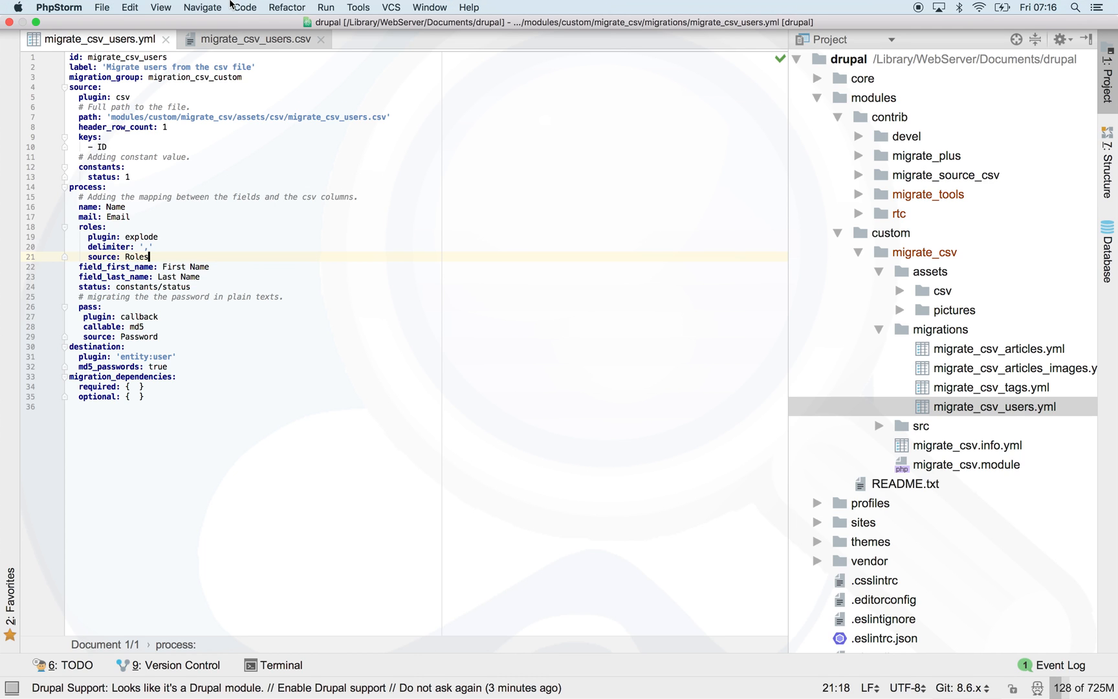
- Enter Presentation Mode so migrate_csv_users.yml fills the screen in large type
click(160, 8)
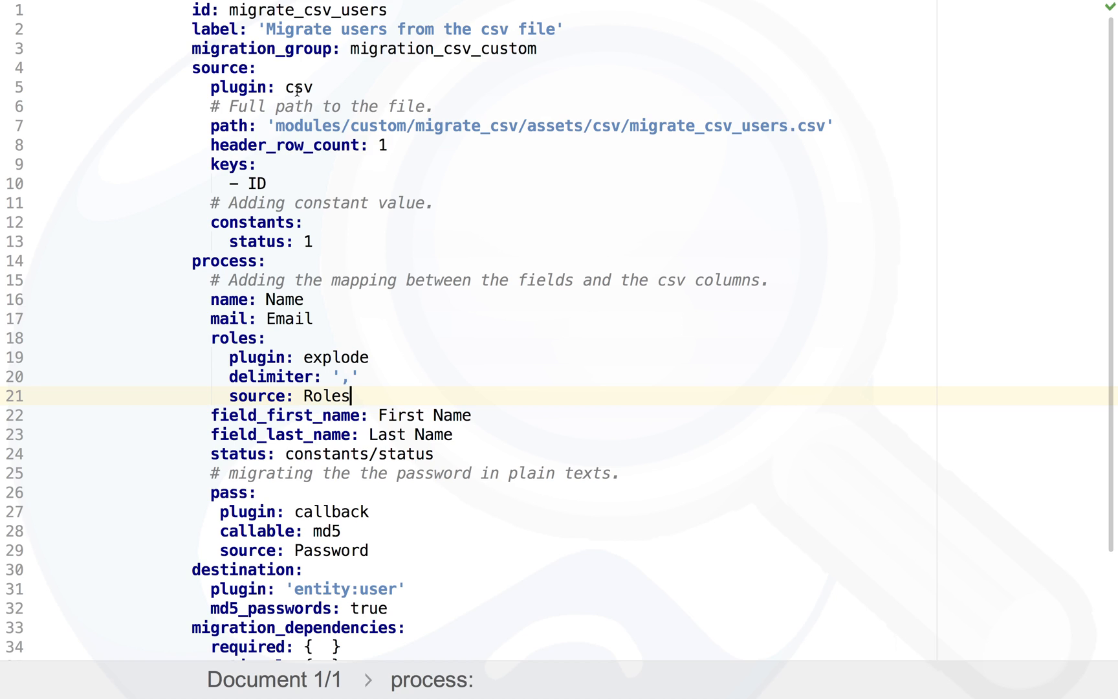
mouse_move(446, 138)
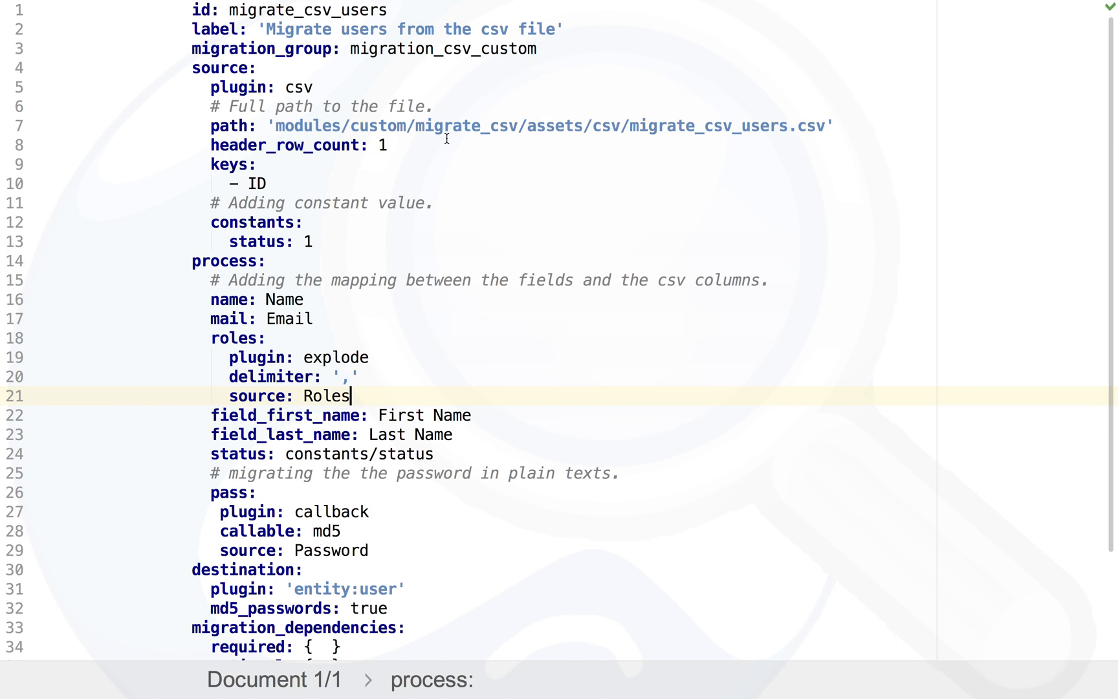
mouse_move(346, 173)
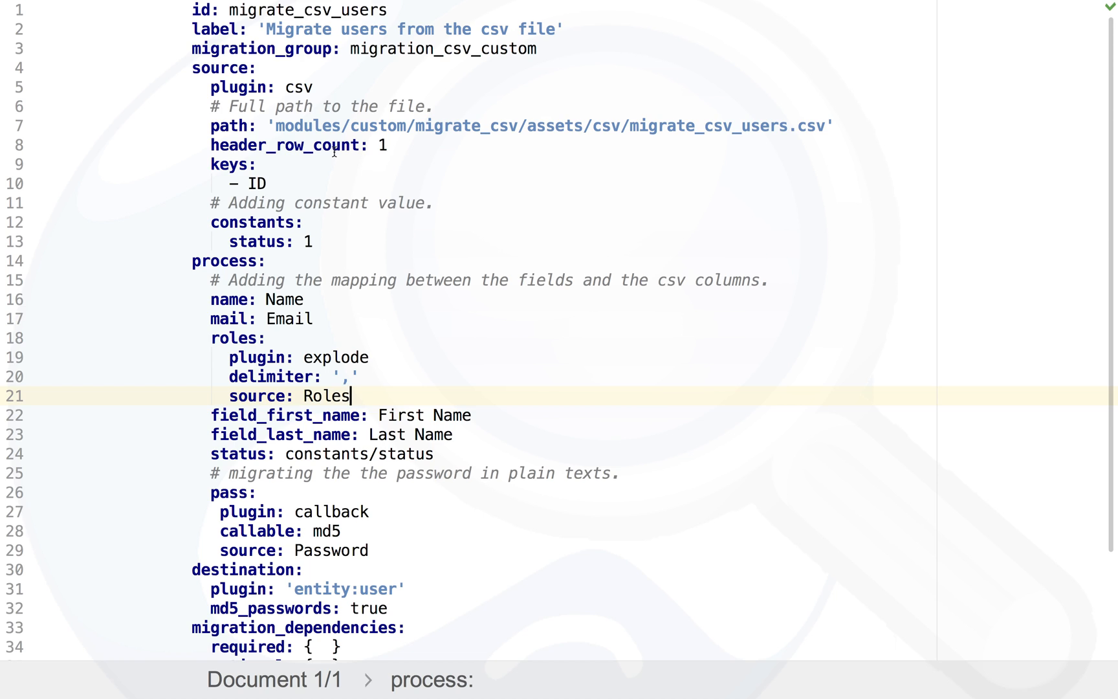
mouse_move(265, 228)
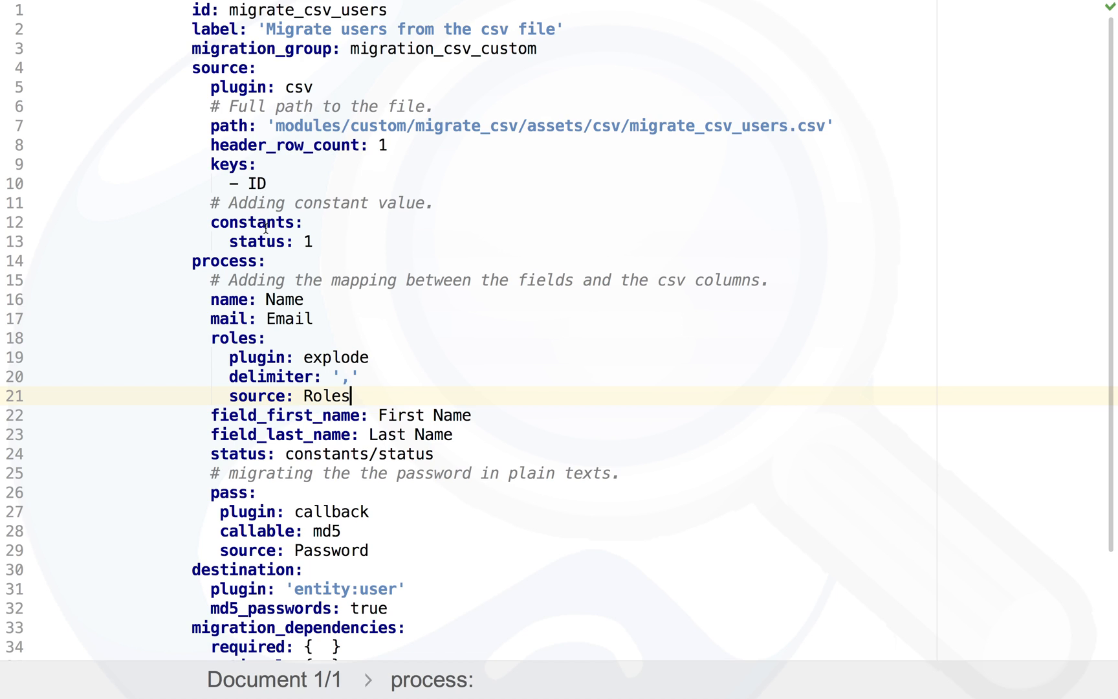
mouse_move(298, 239)
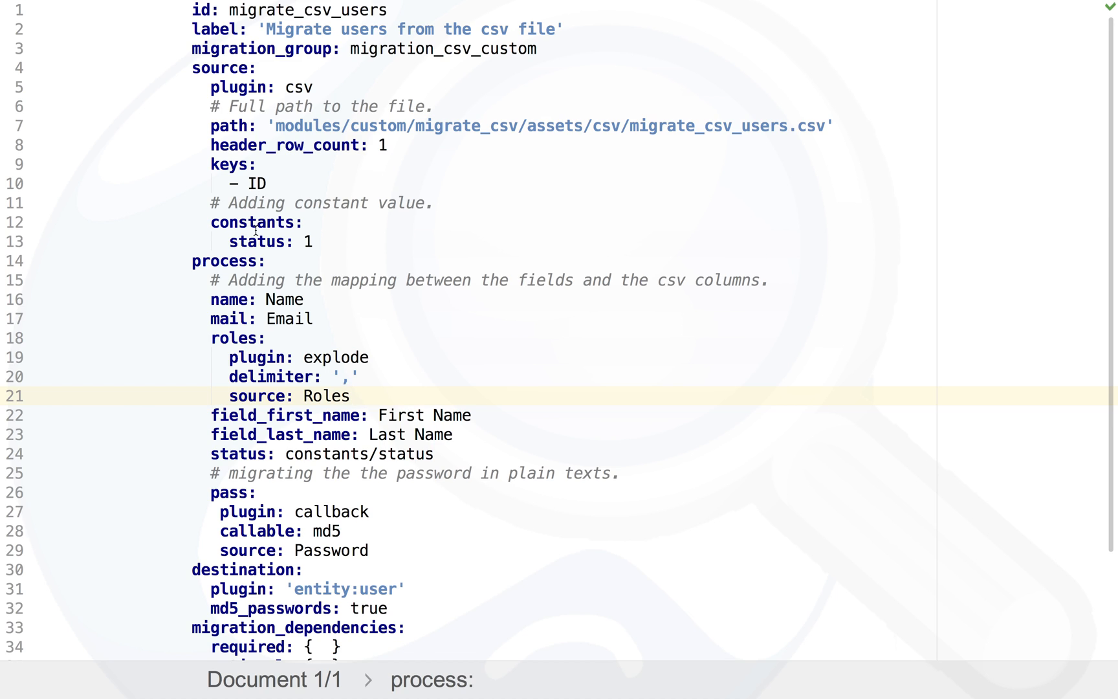
- Review the users migration YAML field mapping, then return to the User Migration slide
click(349, 396)
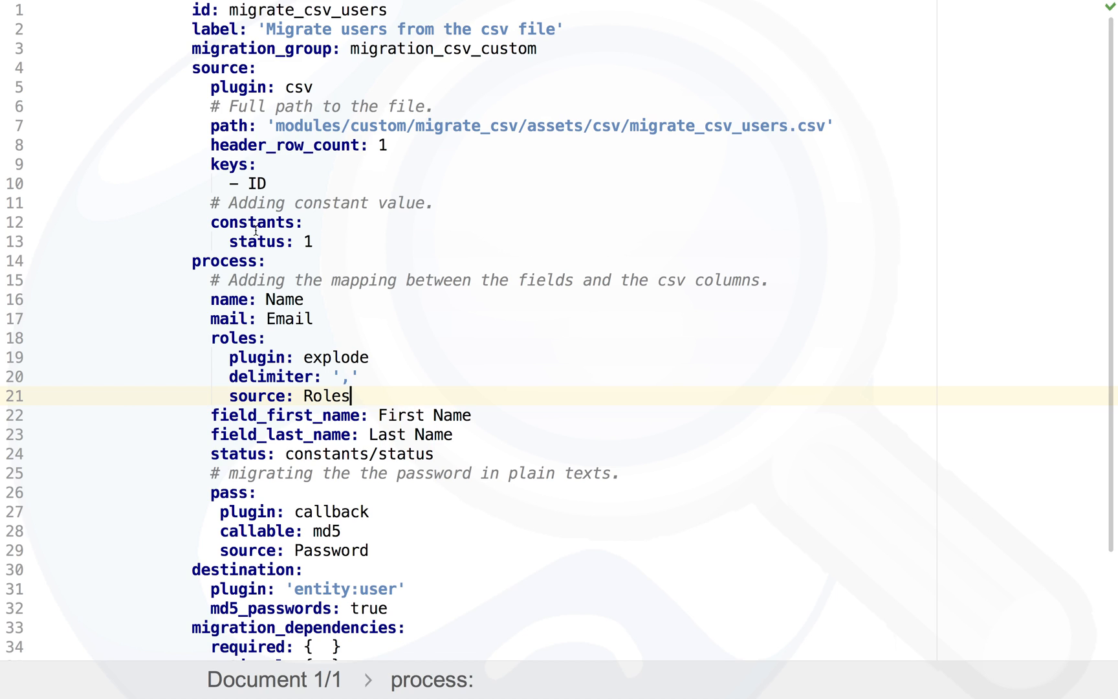
mouse_move(323, 247)
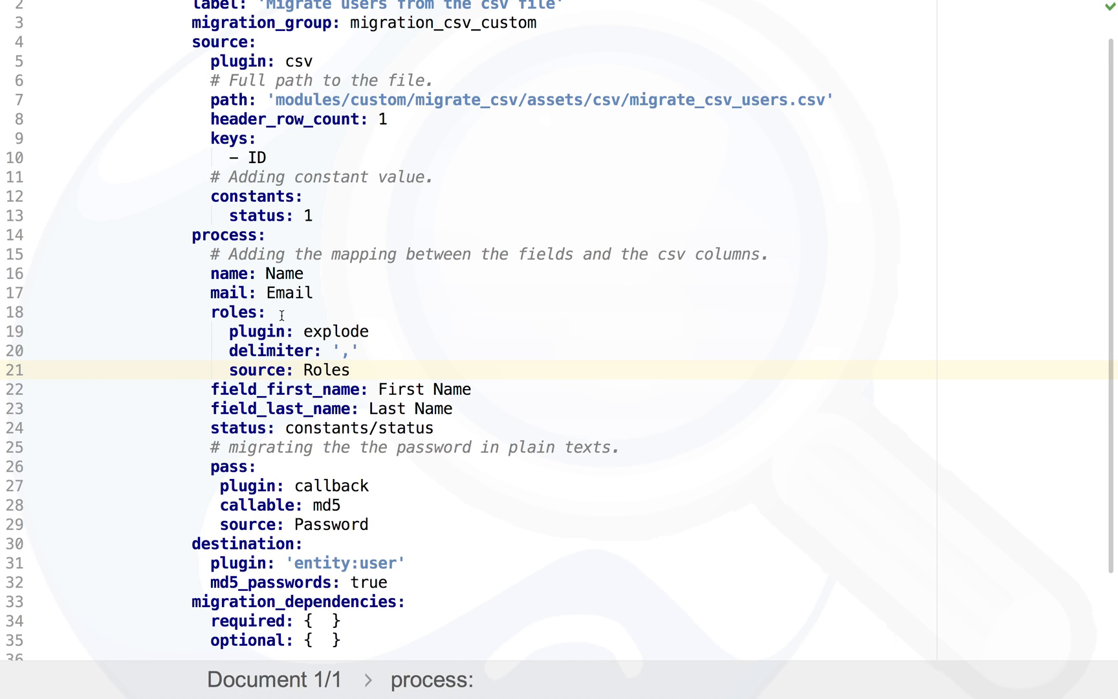
mouse_move(283, 331)
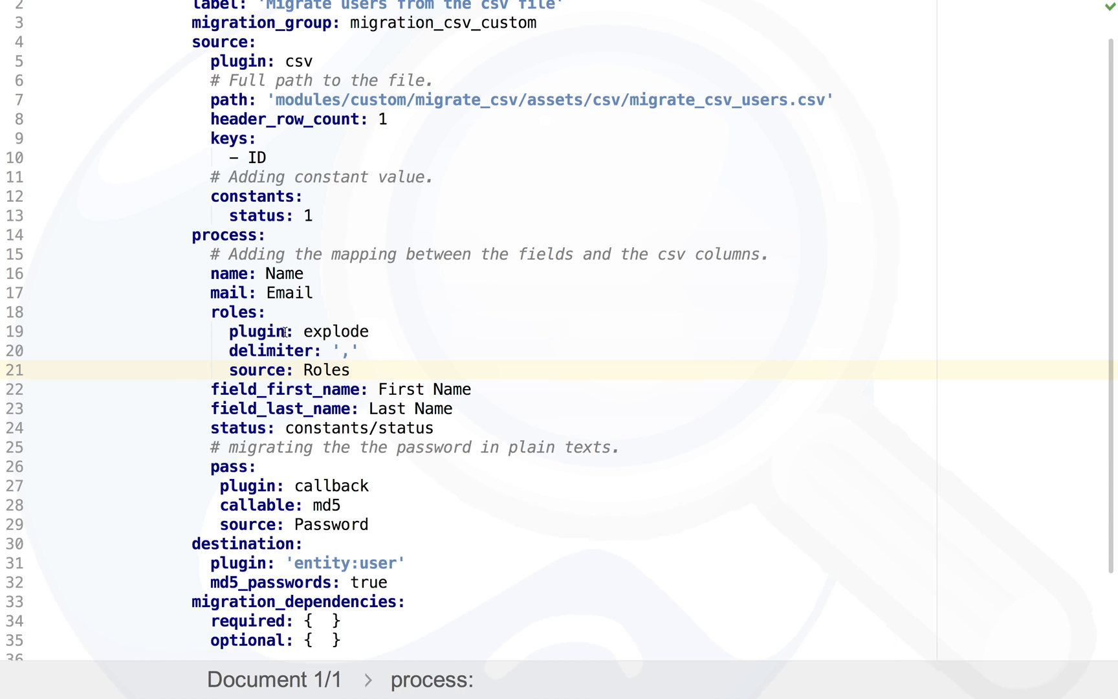
mouse_move(324, 351)
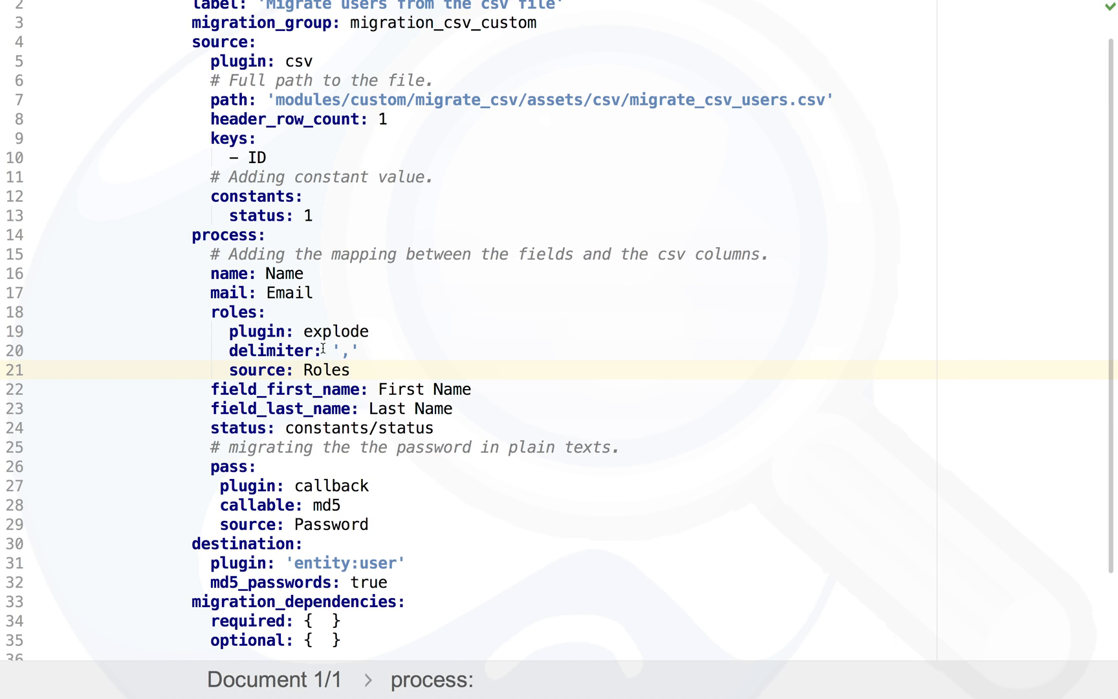
scroll(down, 3)
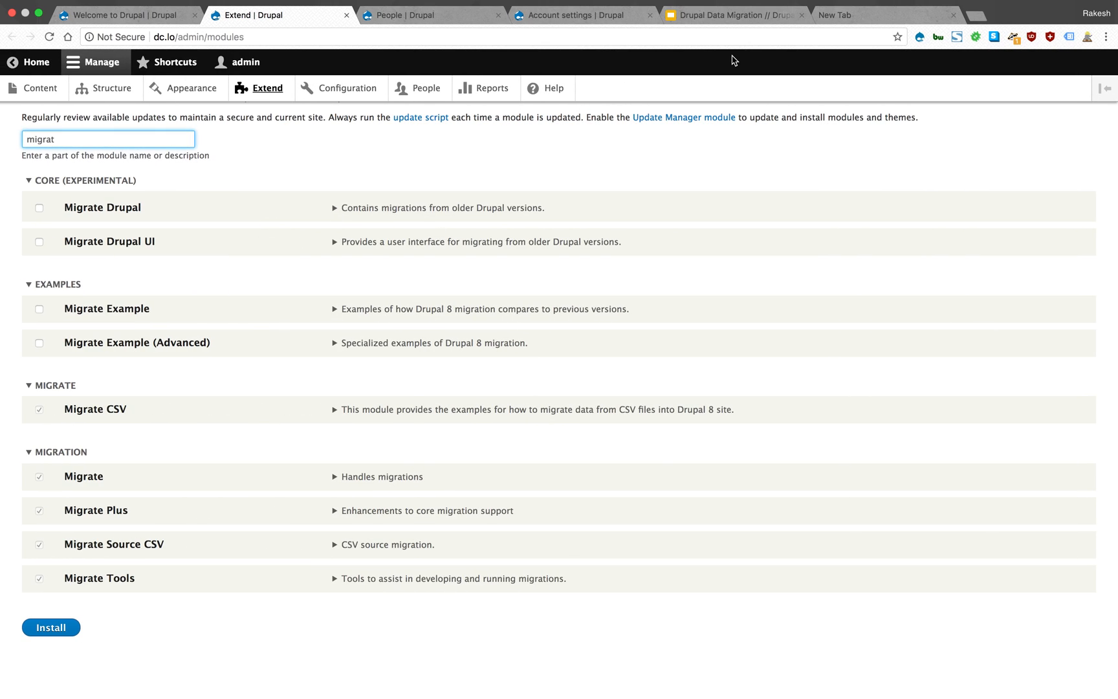
click(731, 16)
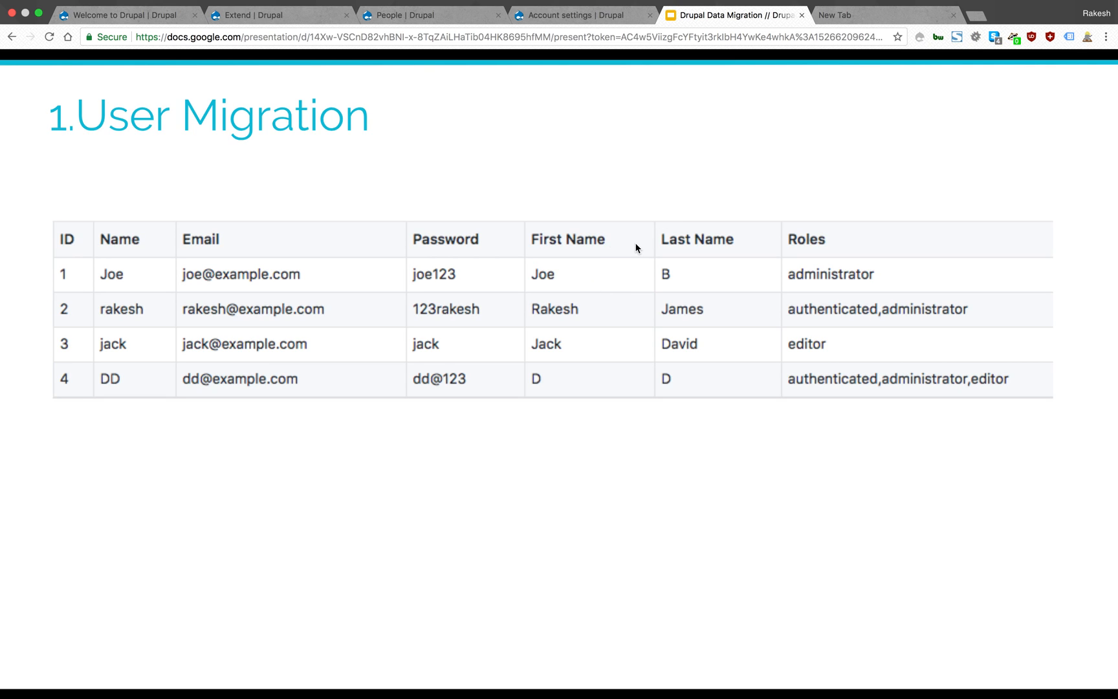
mouse_move(550, 253)
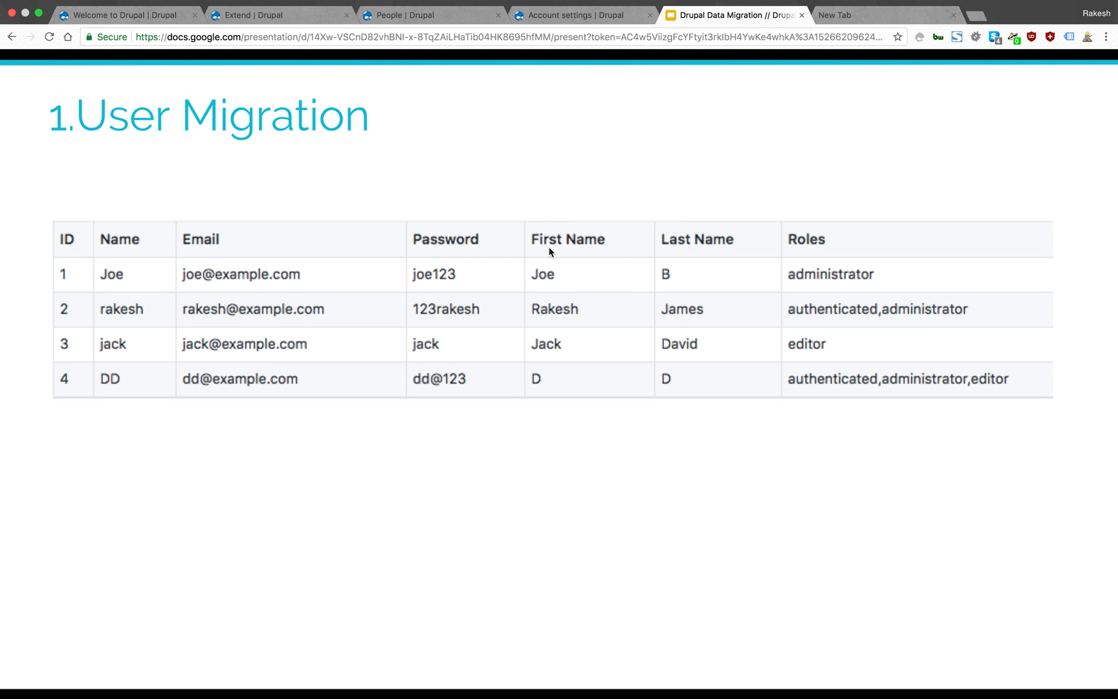
mouse_move(421, 32)
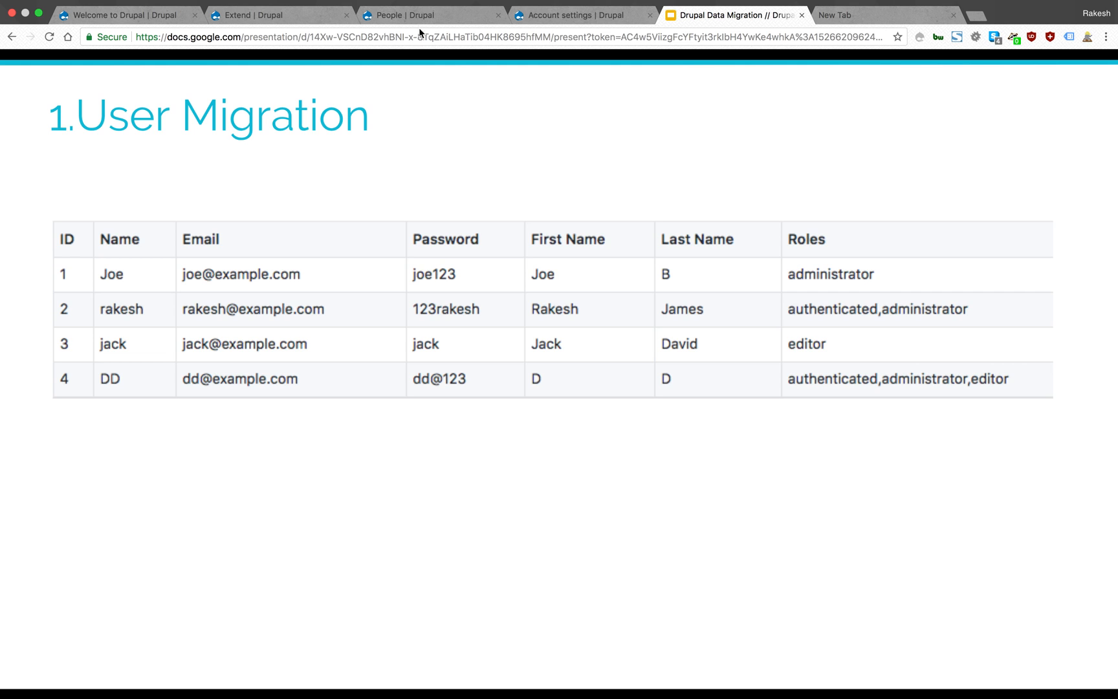
- Check the People list and the account fields First Name, Last Name and Picture
click(429, 15)
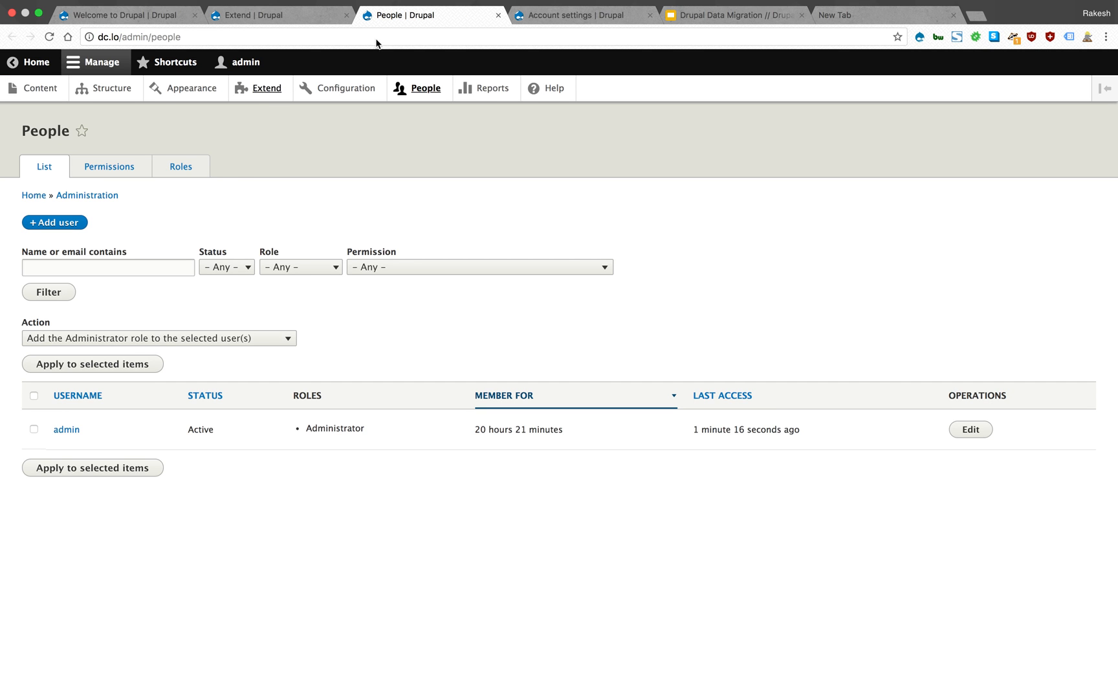
click(579, 15)
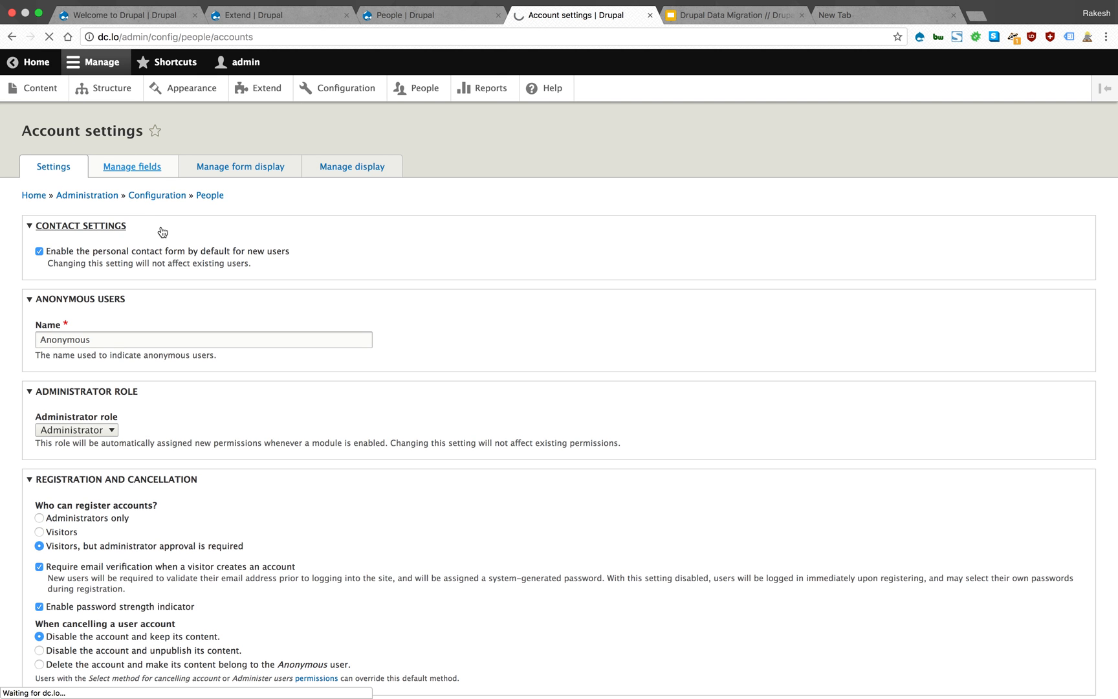
click(130, 166)
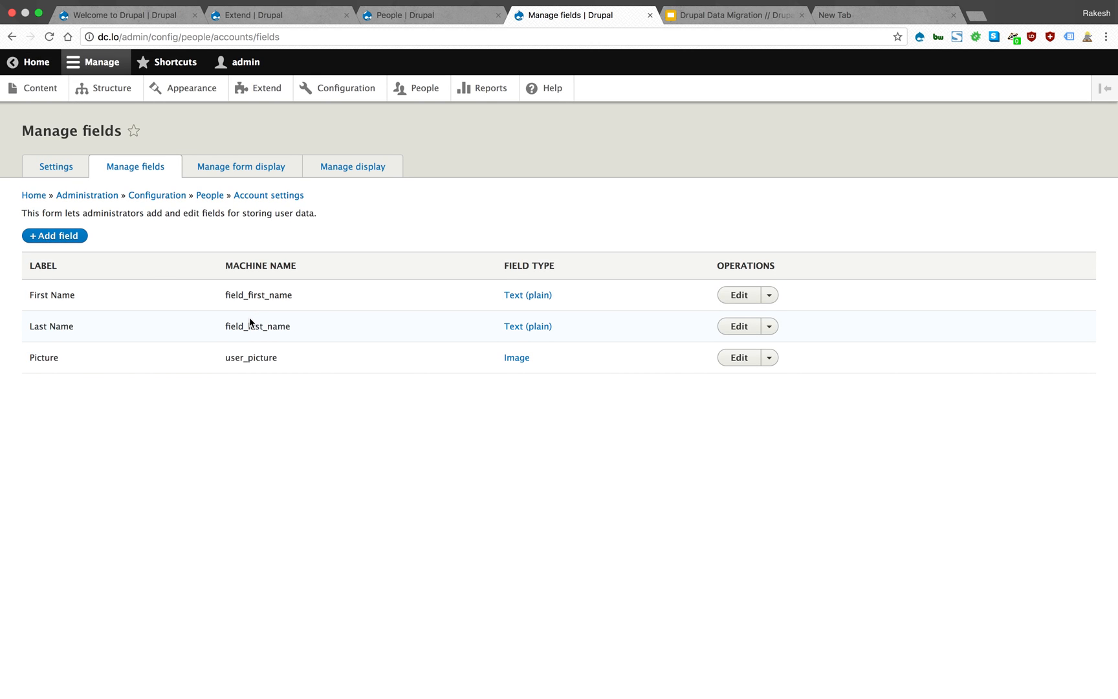
mouse_move(348, 318)
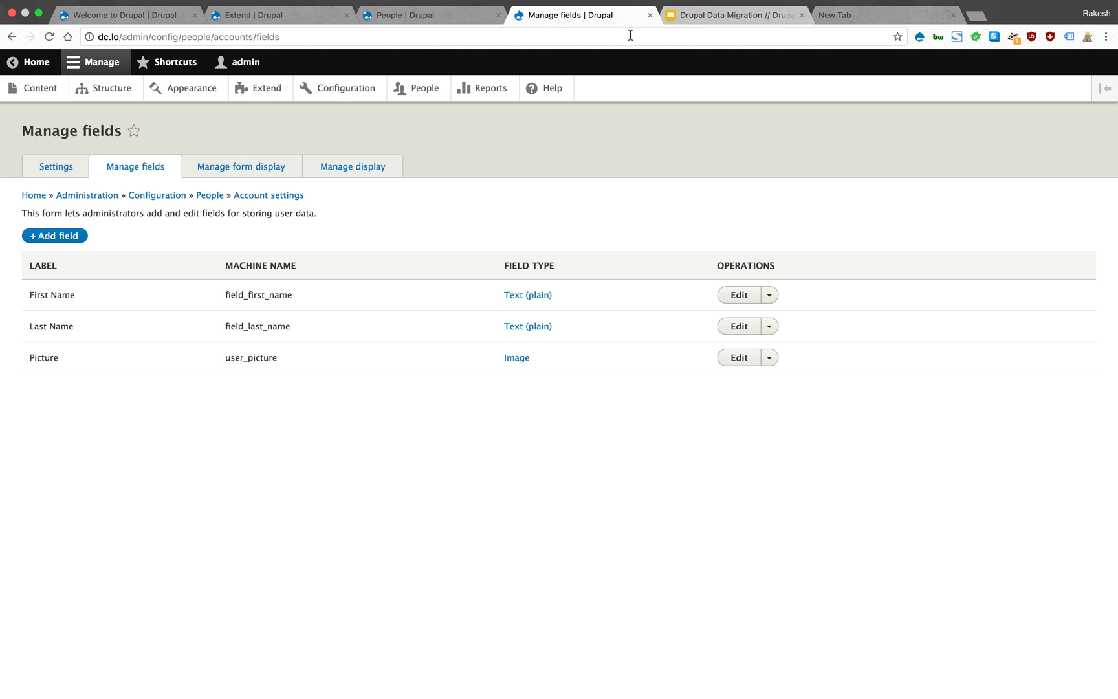
click(431, 16)
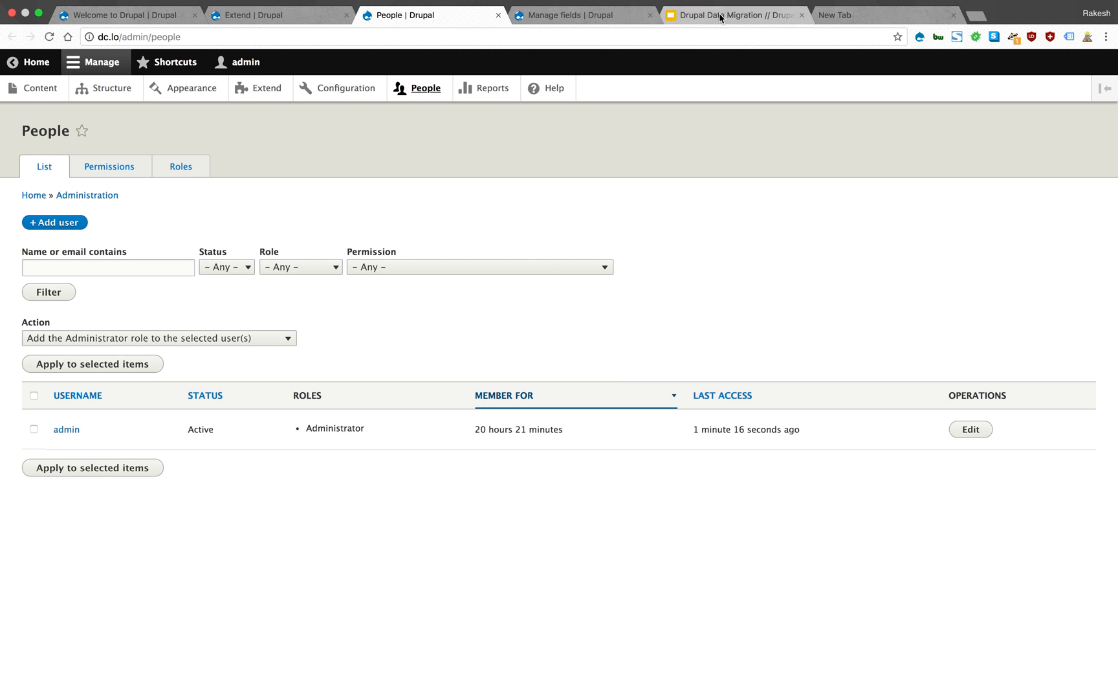
- Compare against the slide's user table, then go to the Roles listing
click(728, 16)
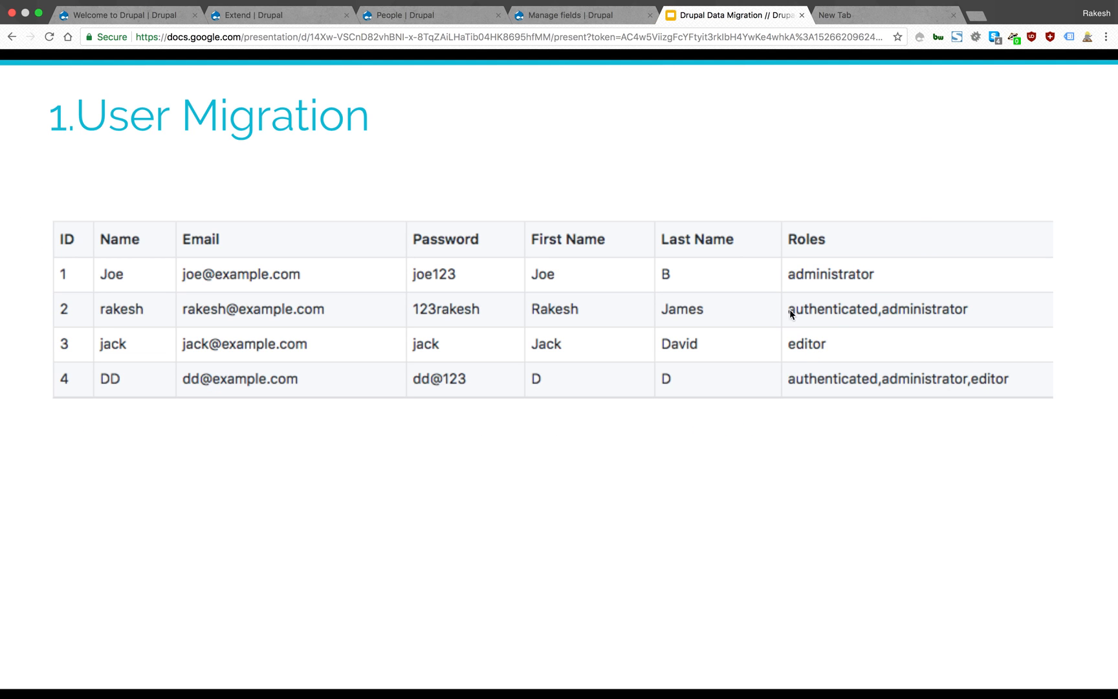
click(428, 16)
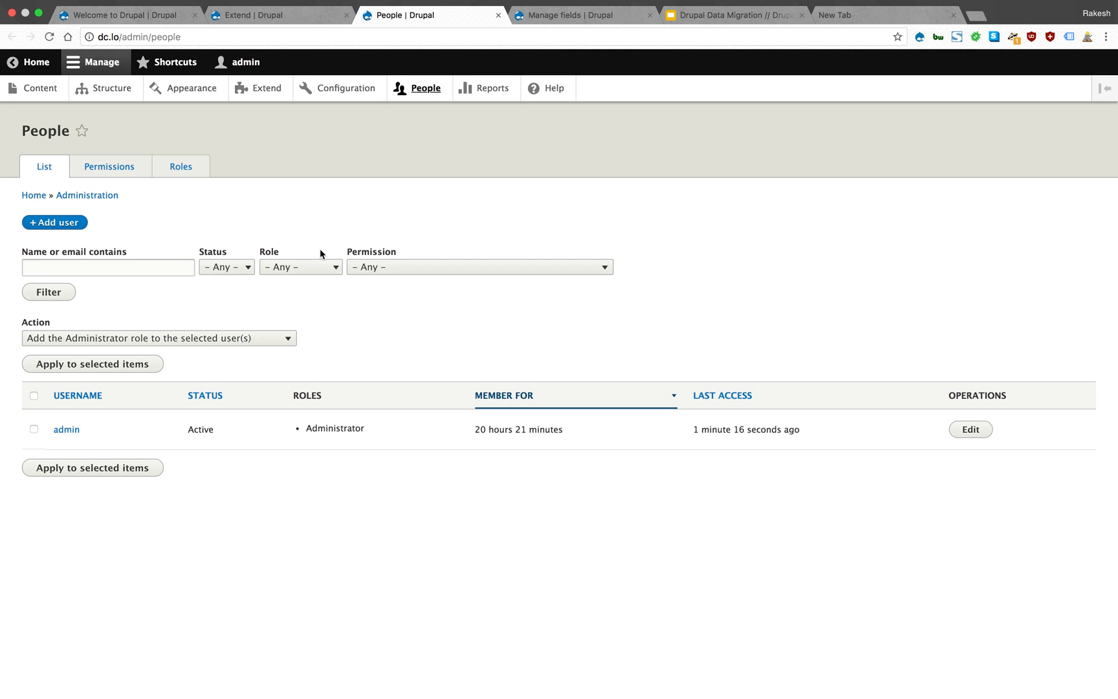
click(180, 165)
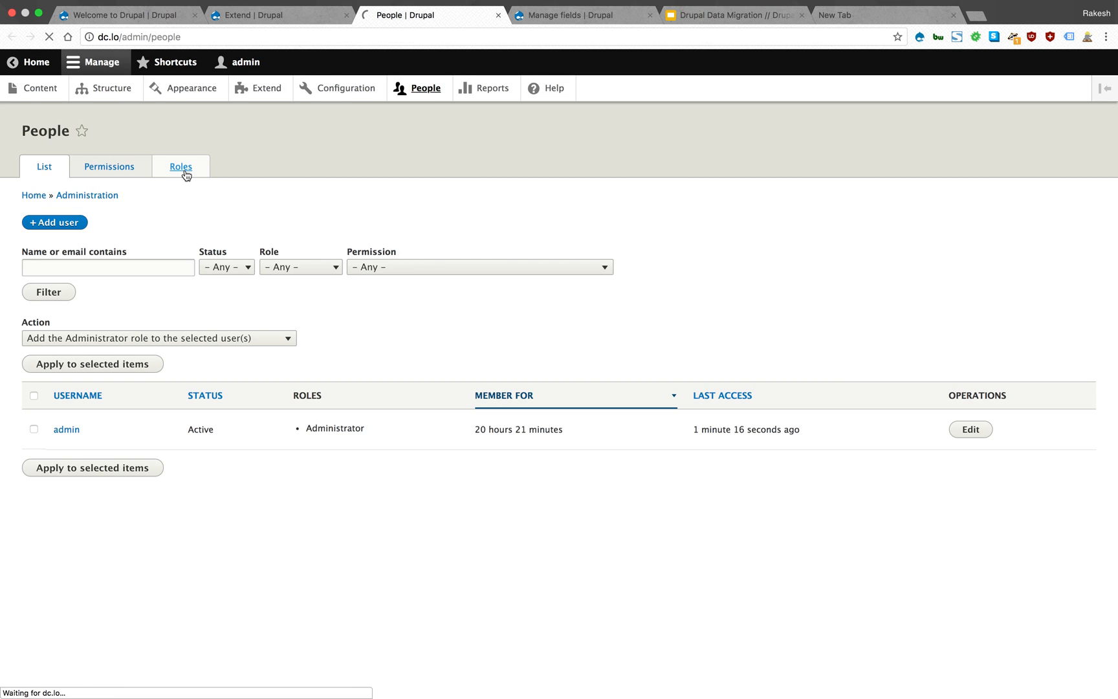
- View the Roles page listing Anonymous, Authenticated, Administrator and editor
click(180, 166)
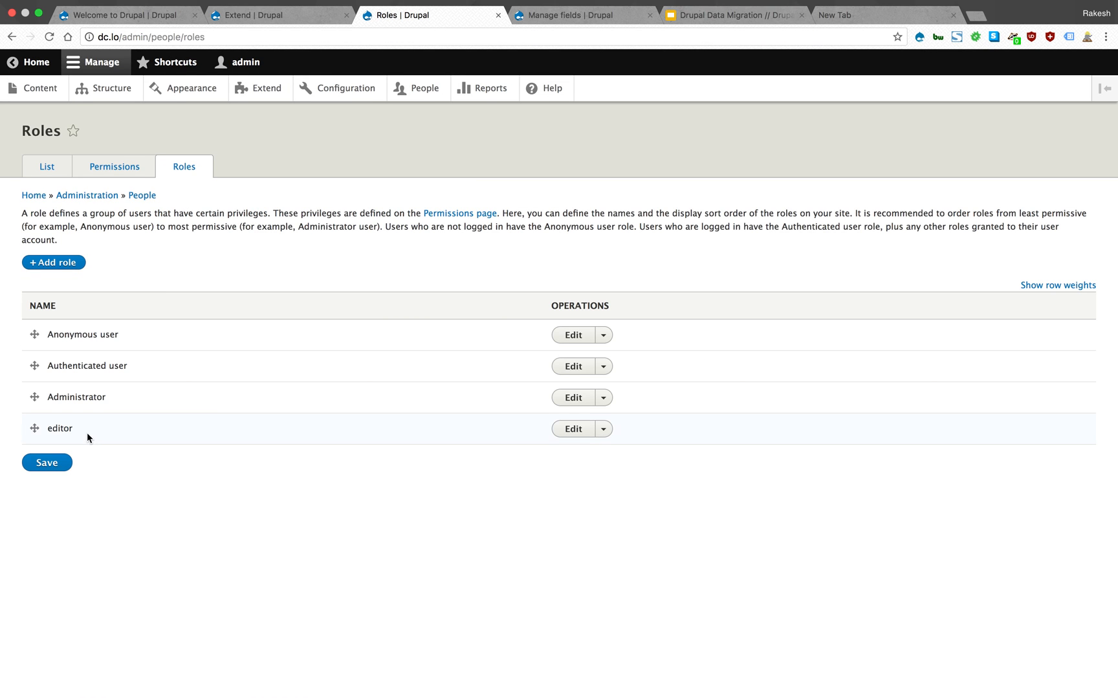
mouse_move(129, 447)
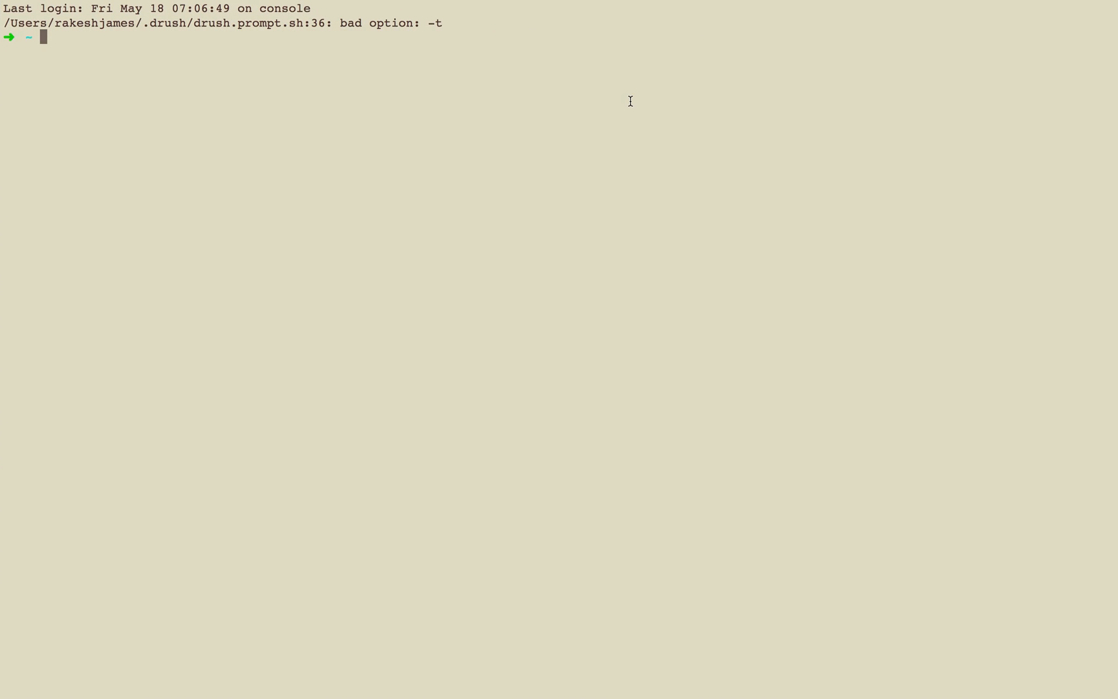
- Move the shell into the drupal project folder via the www alias and cd drupal
key(Return)
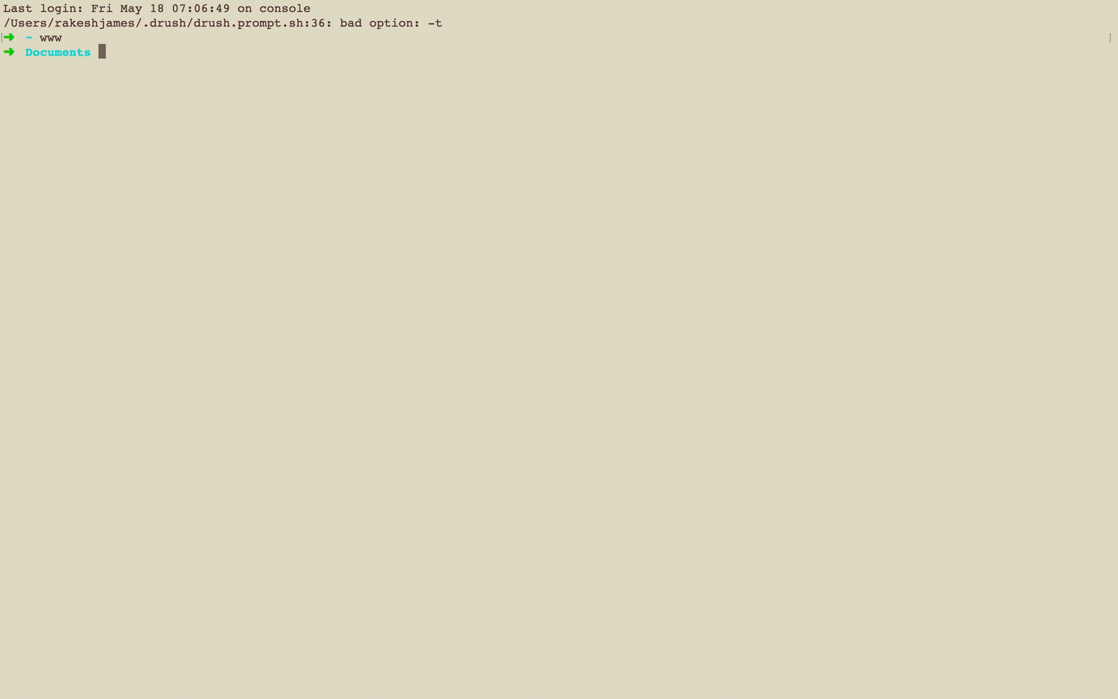
text(cd r)
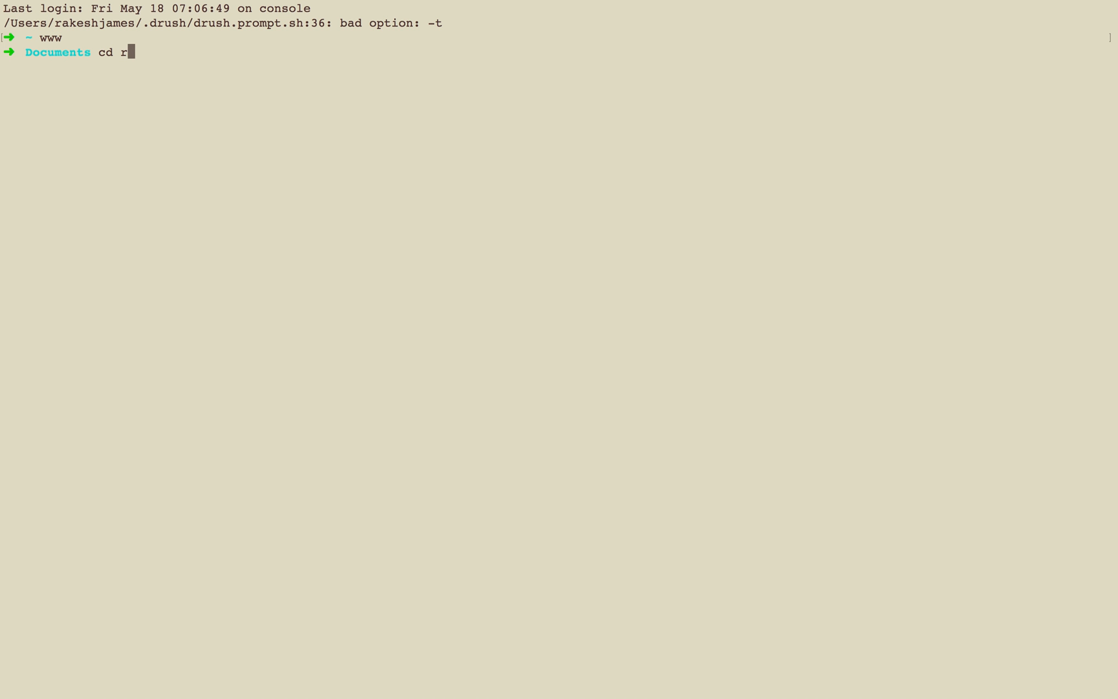
text(rupal)
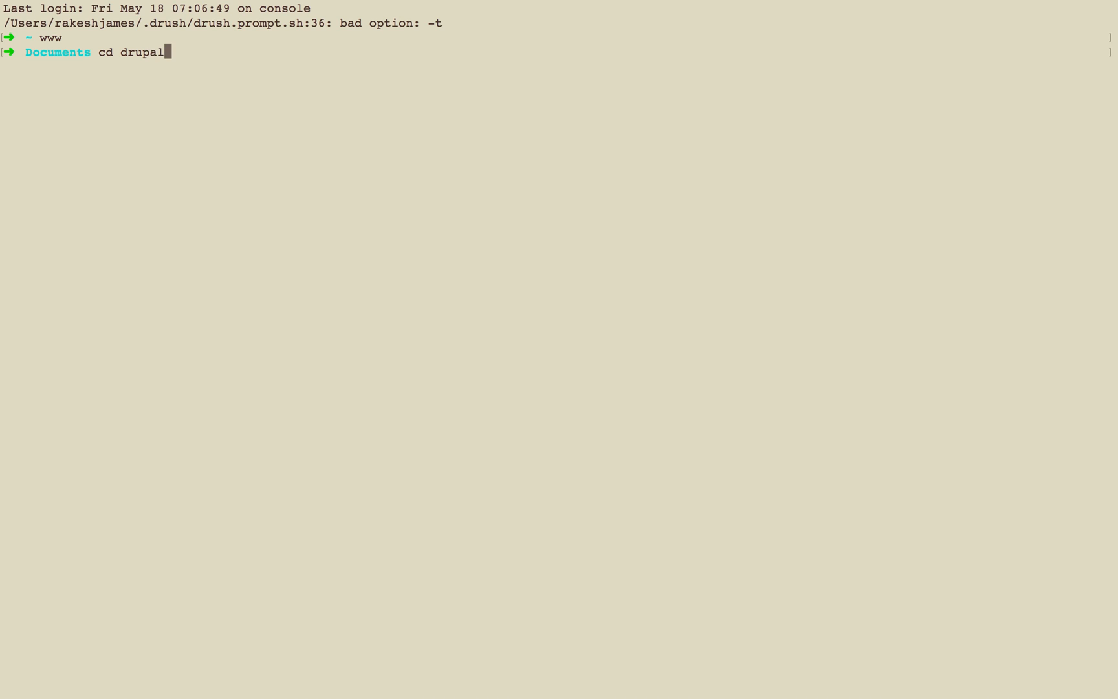
key(Return)
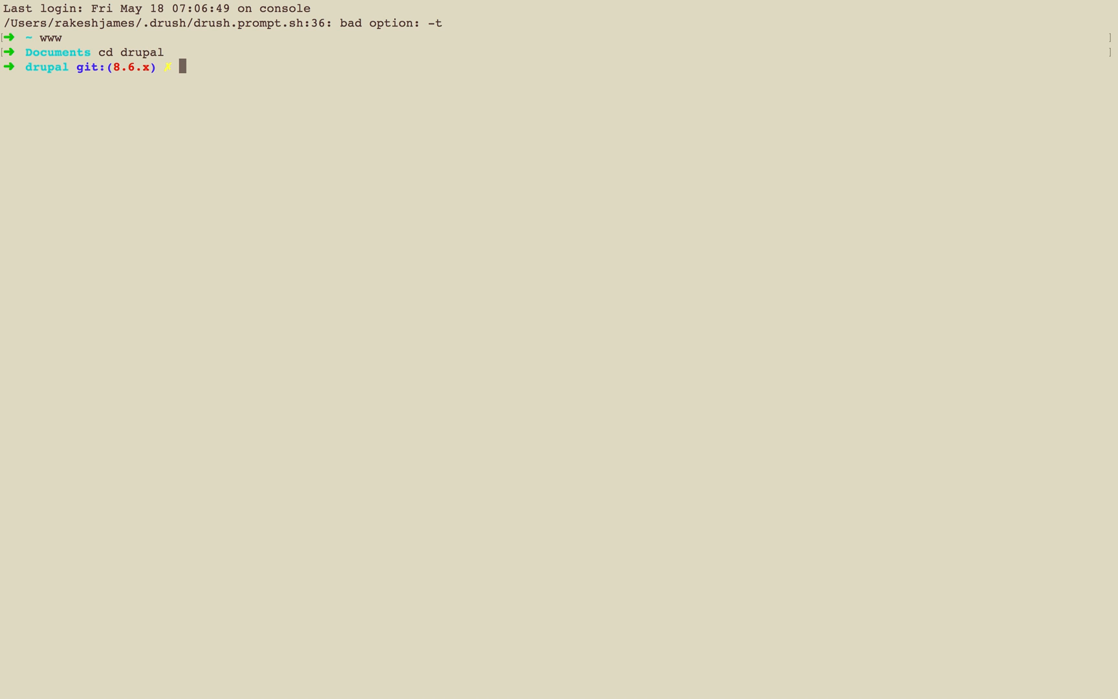
- Run drush to list its commands including migrate_tools, then clear the screen
text(drush)
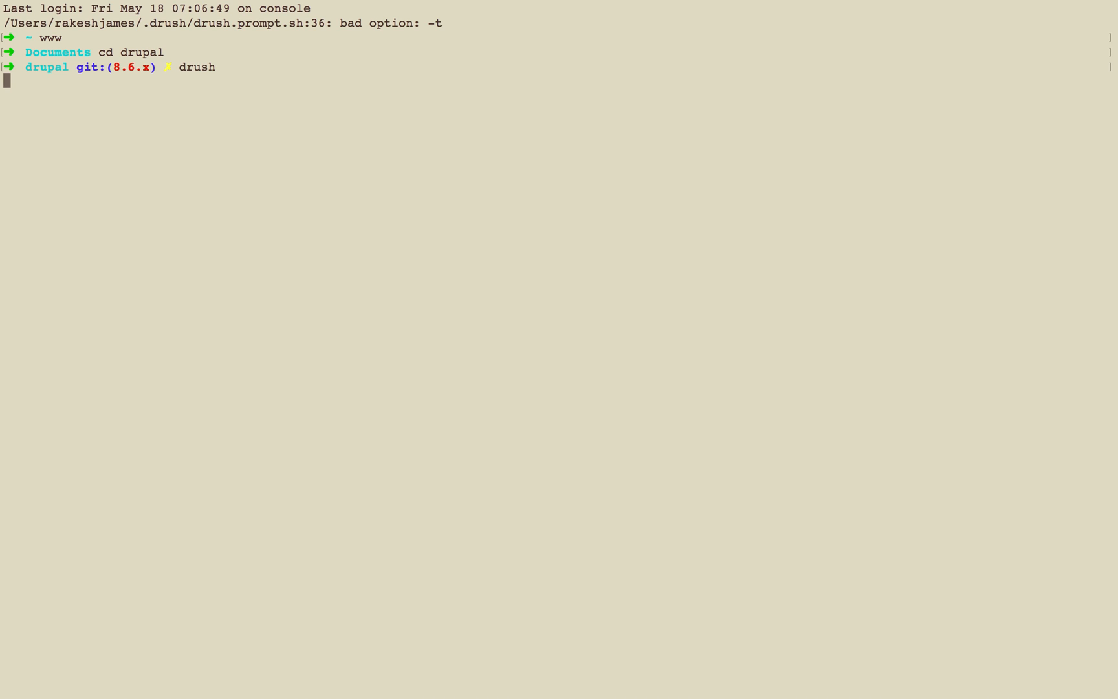
key(Return)
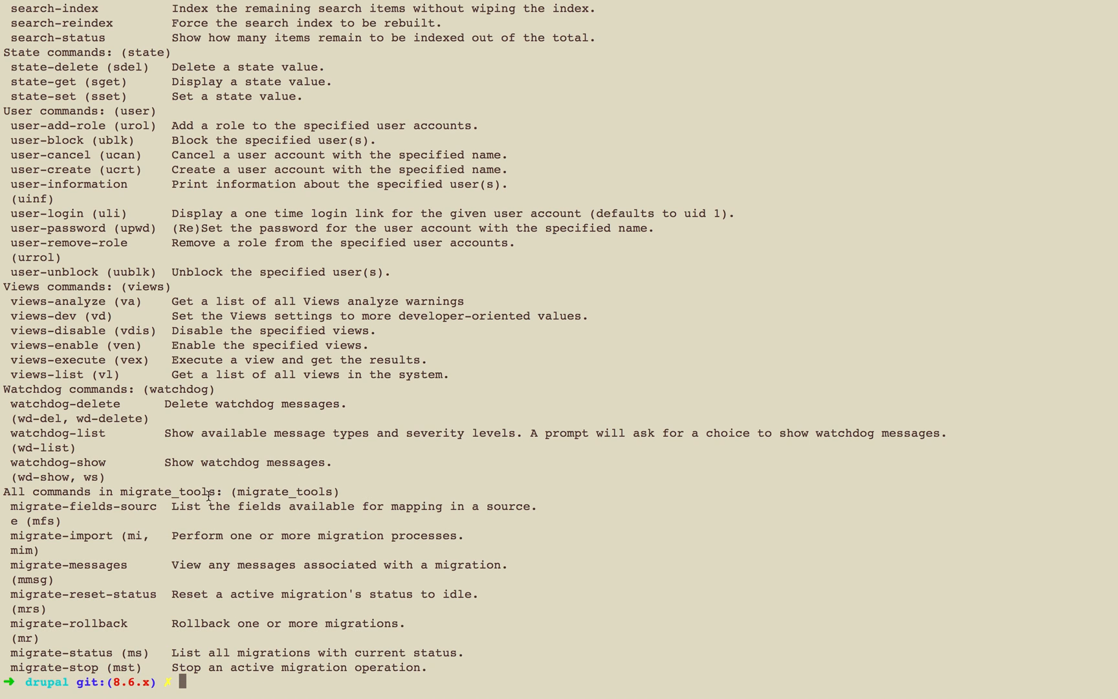
text(c)
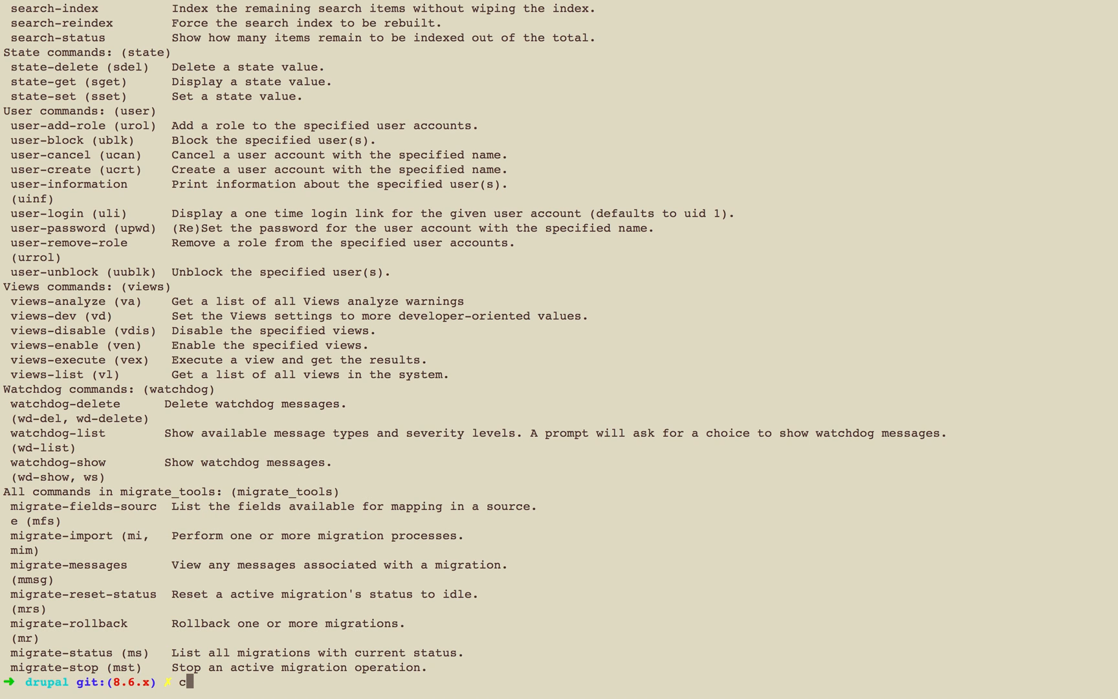
text(drush ms)
key(Return)
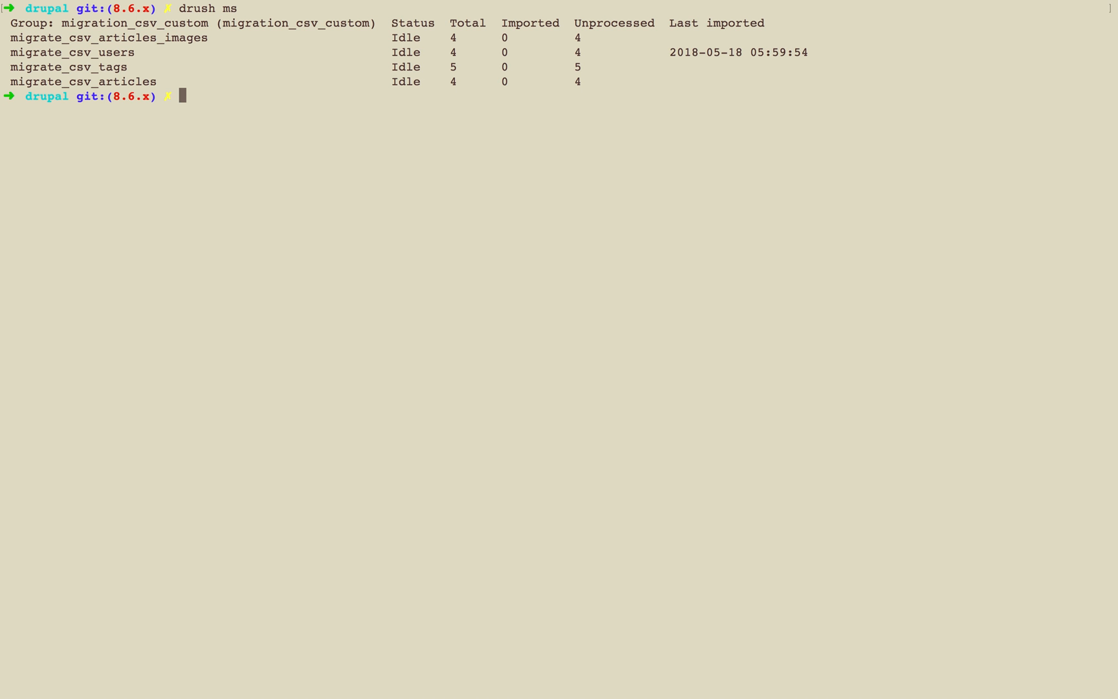
mouse_move(13, 390)
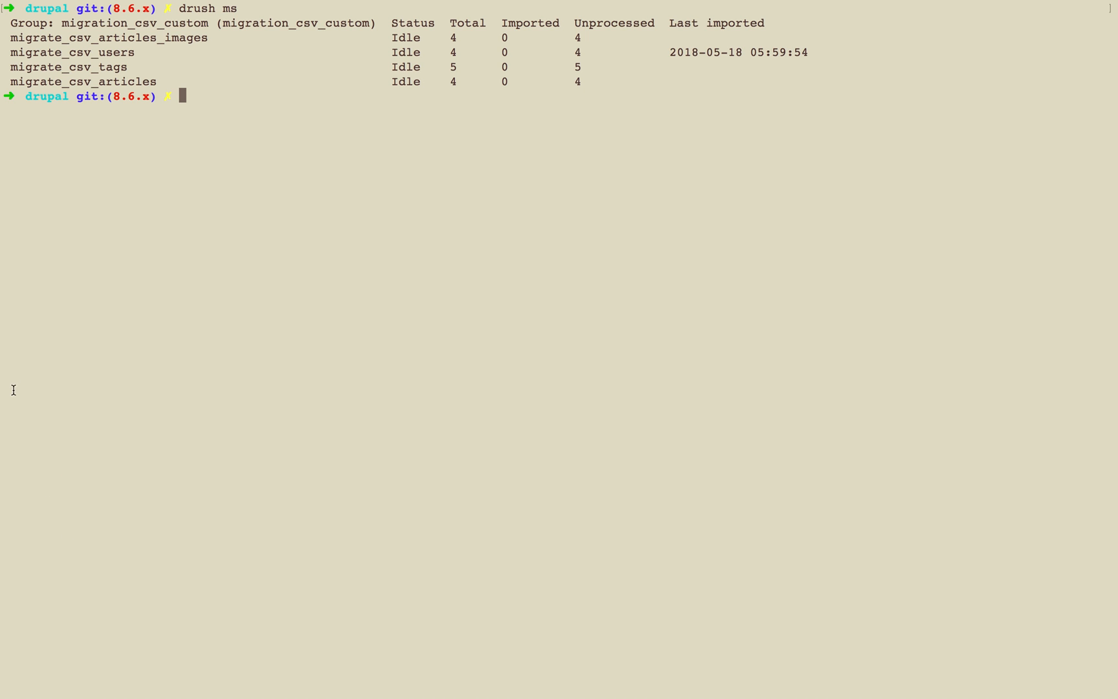
- Run 'drush mim migrate_csv_users' to import the four users from the CSV
double_click(71, 52)
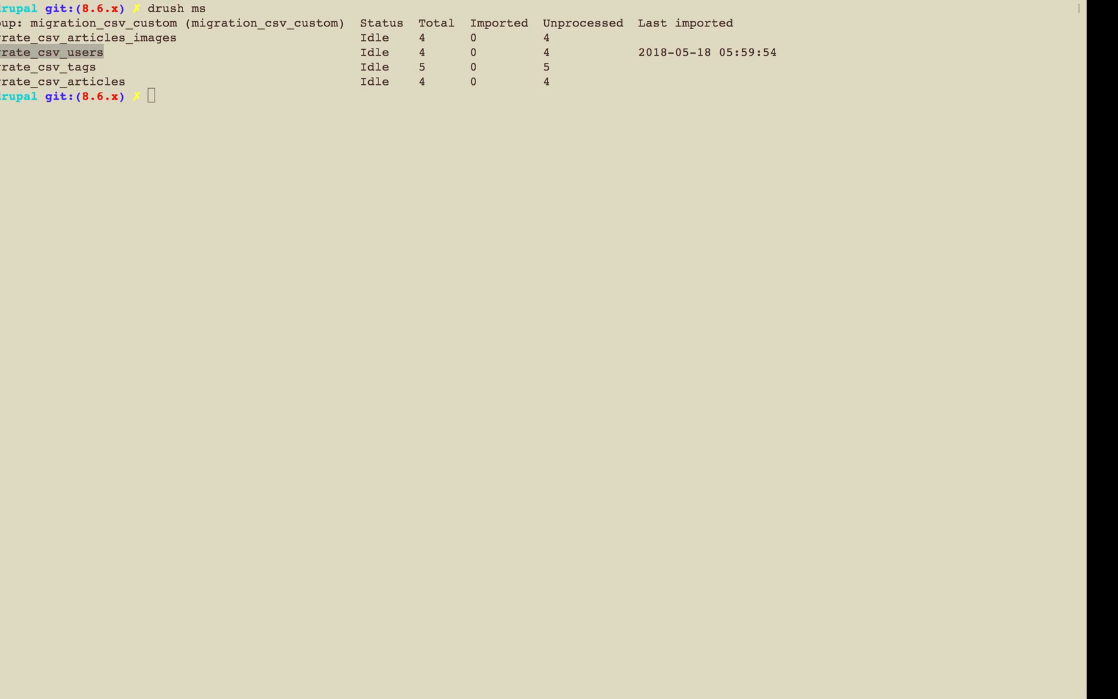
text(d)
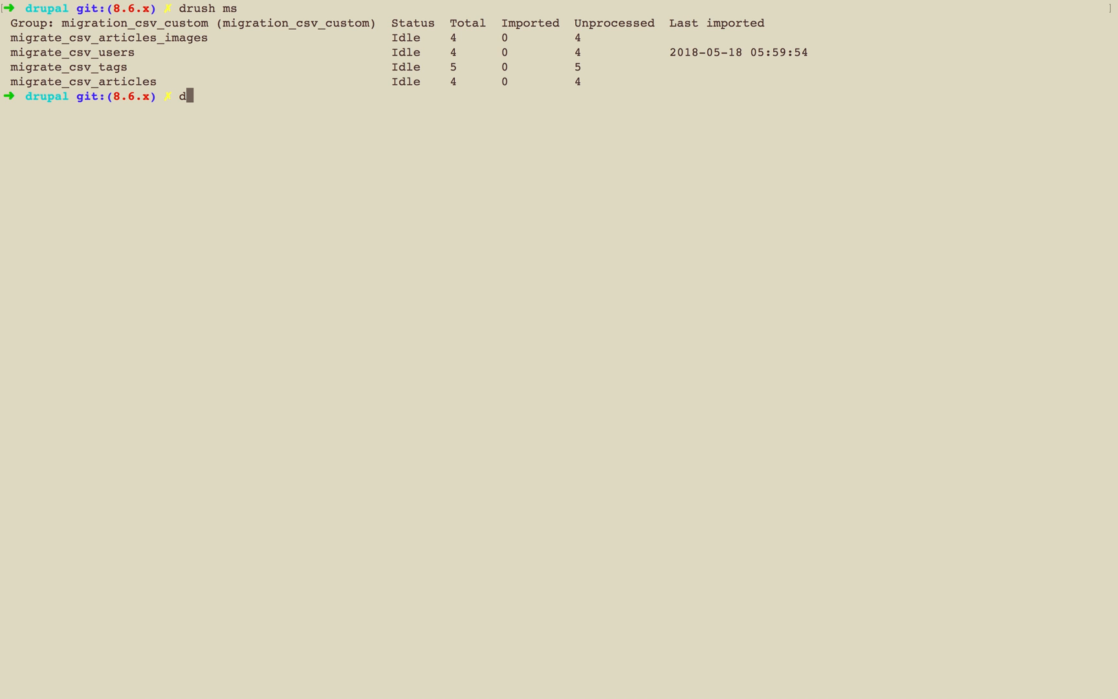
text(rush mim)
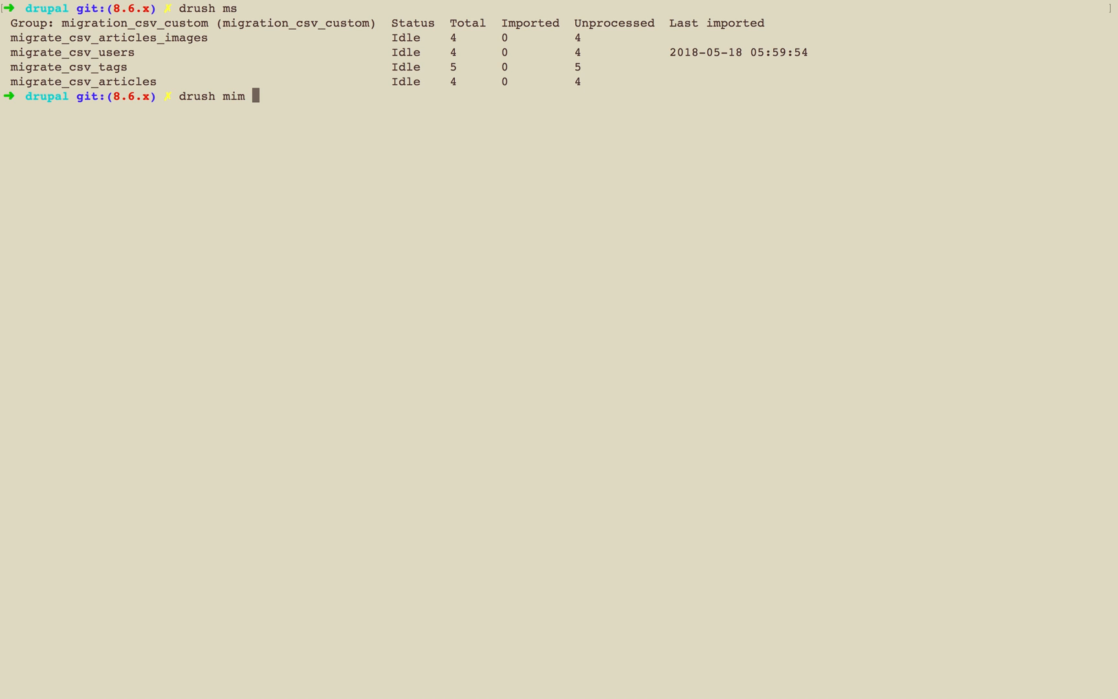
text(migrate_csv_users)
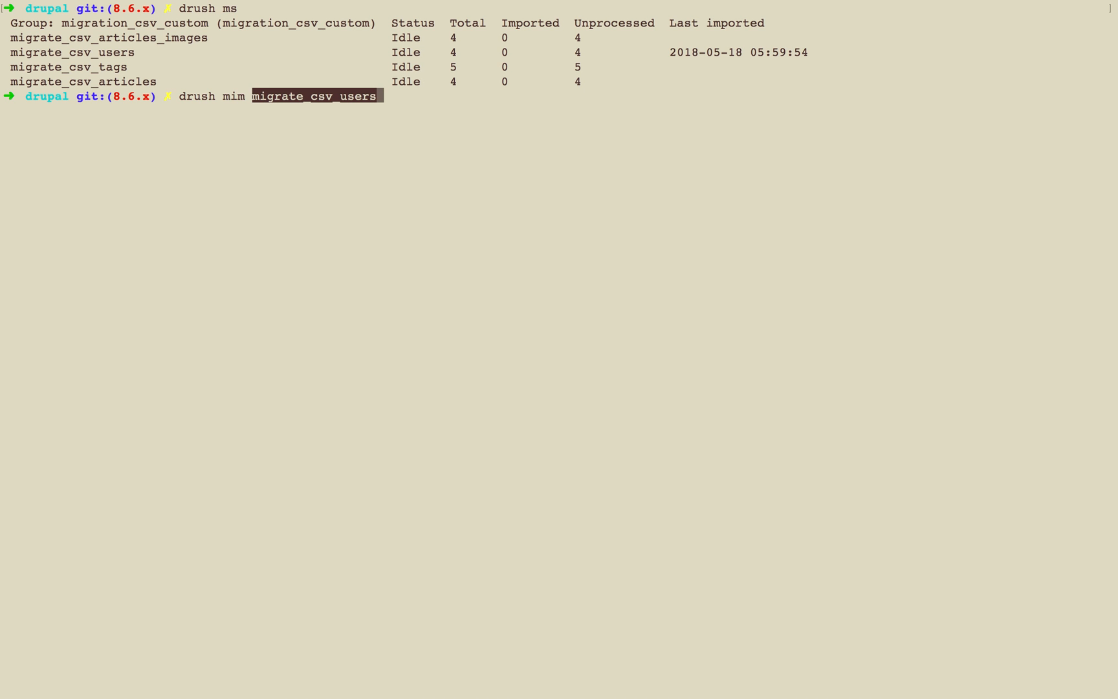
key(Return)
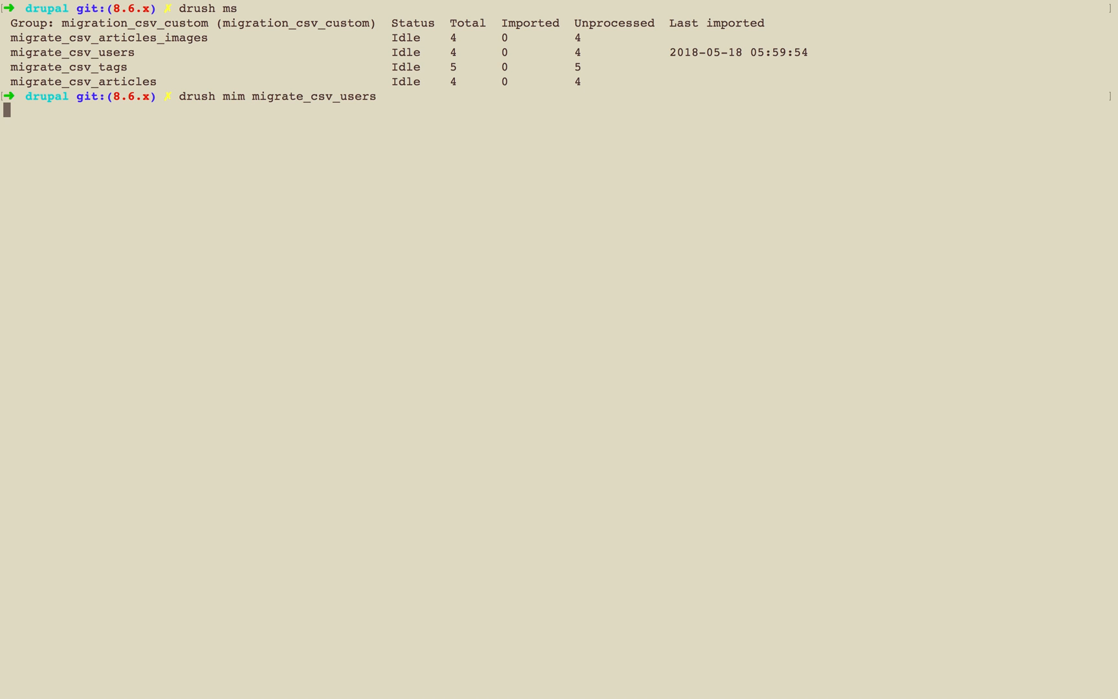
key(Return)
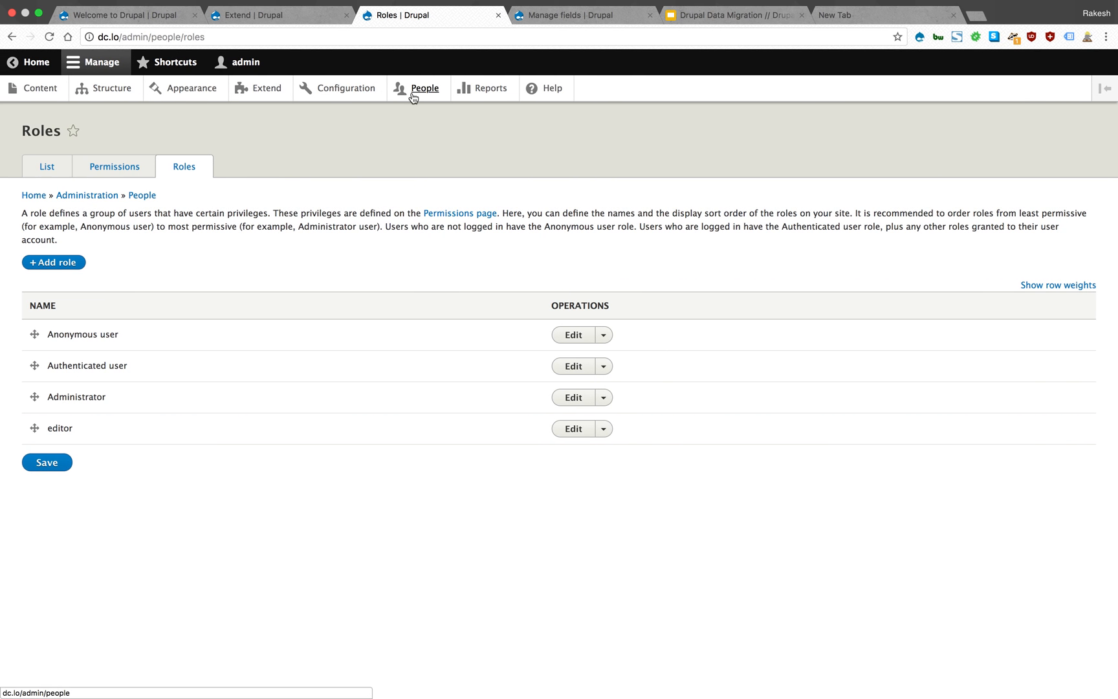
- Show the People list with imported users Joe, rakesh, jack and DD alongside admin
click(425, 88)
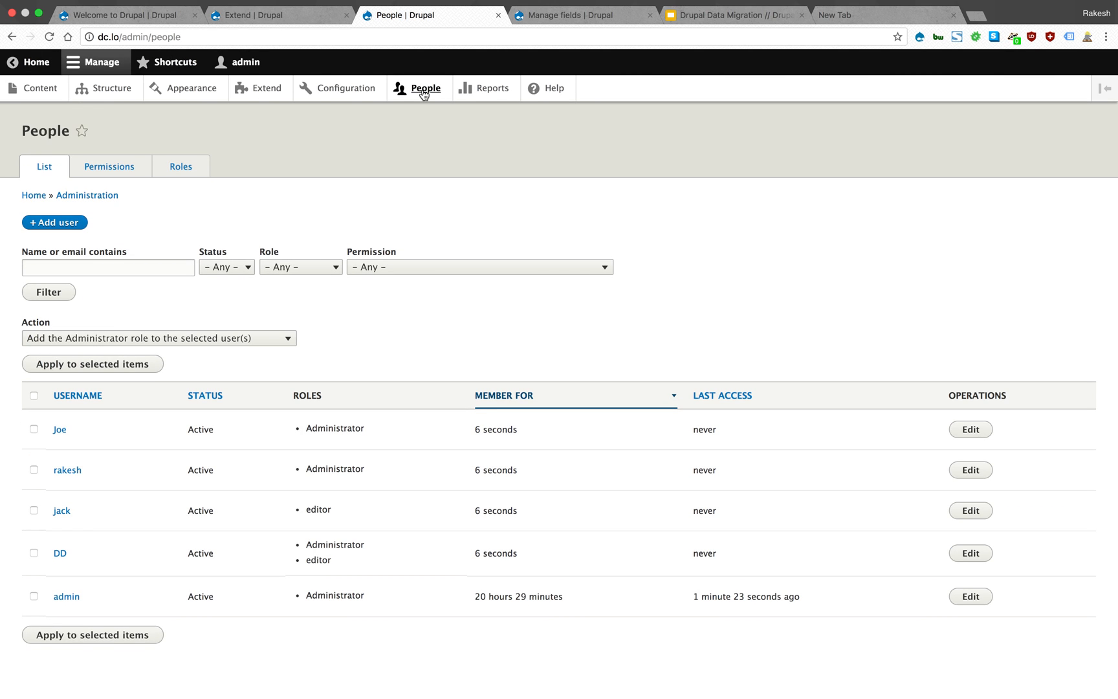
mouse_move(441, 408)
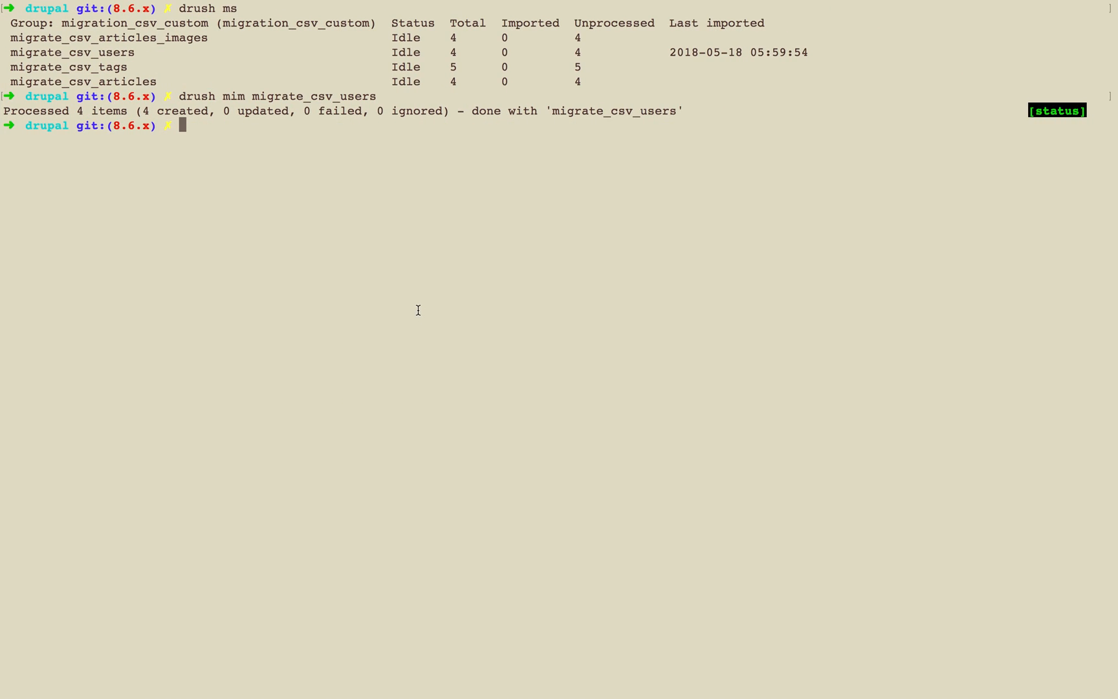
- Roll back the users migration with 'drush mr migrate_csv_users' and refresh the People list
text(drush mr)
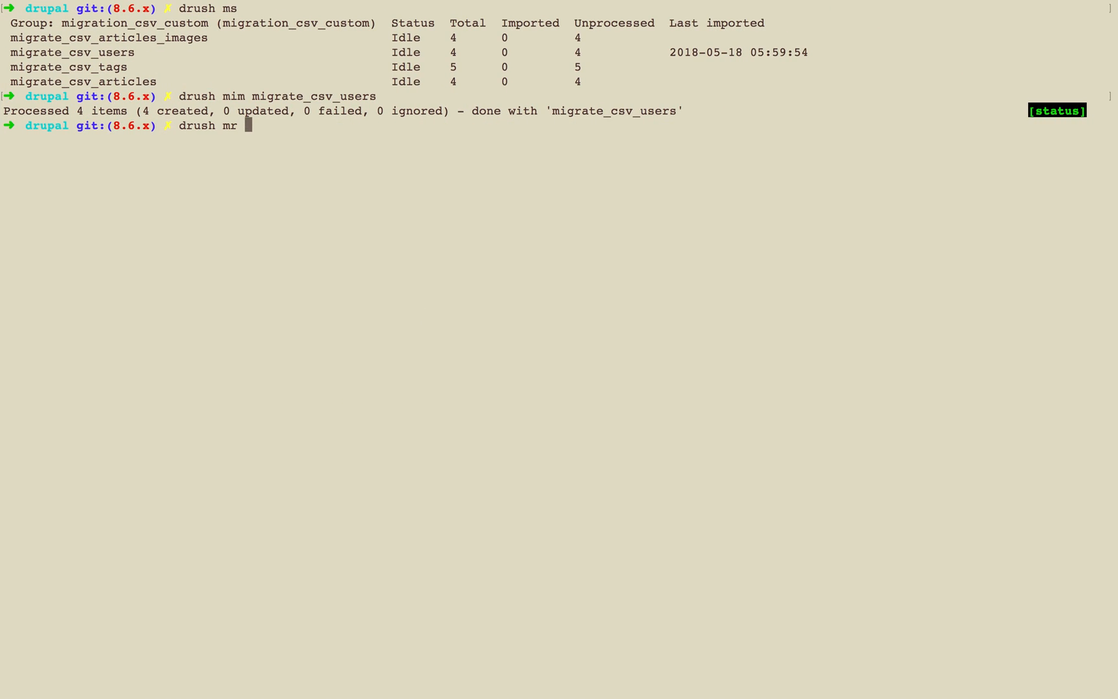
text(migrate_csv_users)
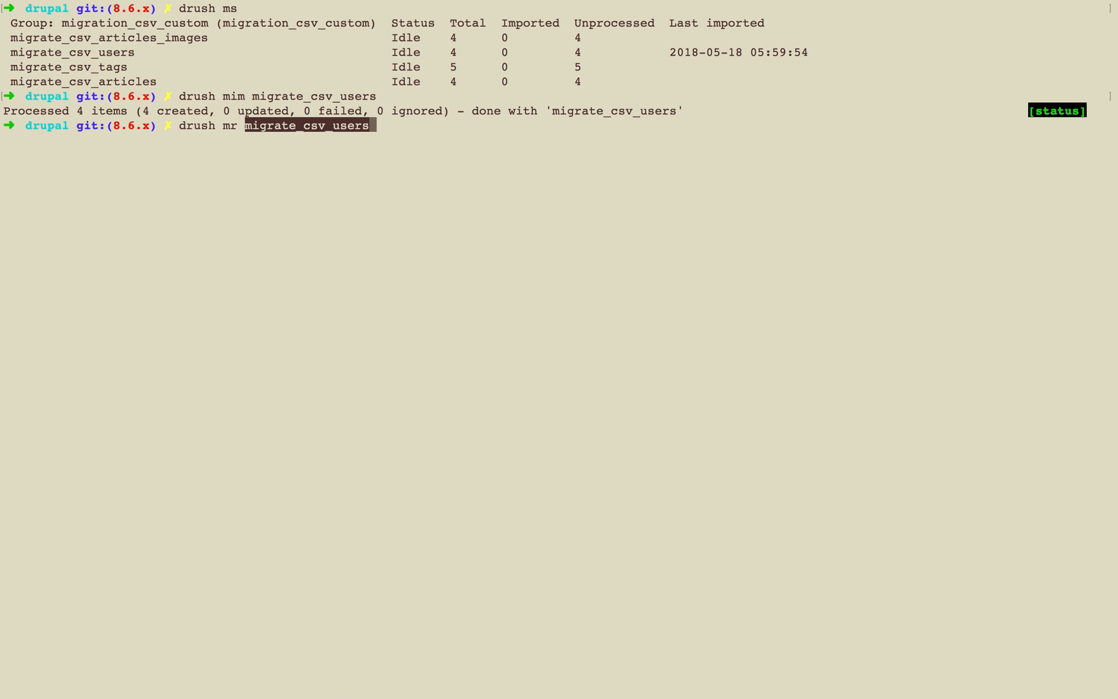
key(Return)
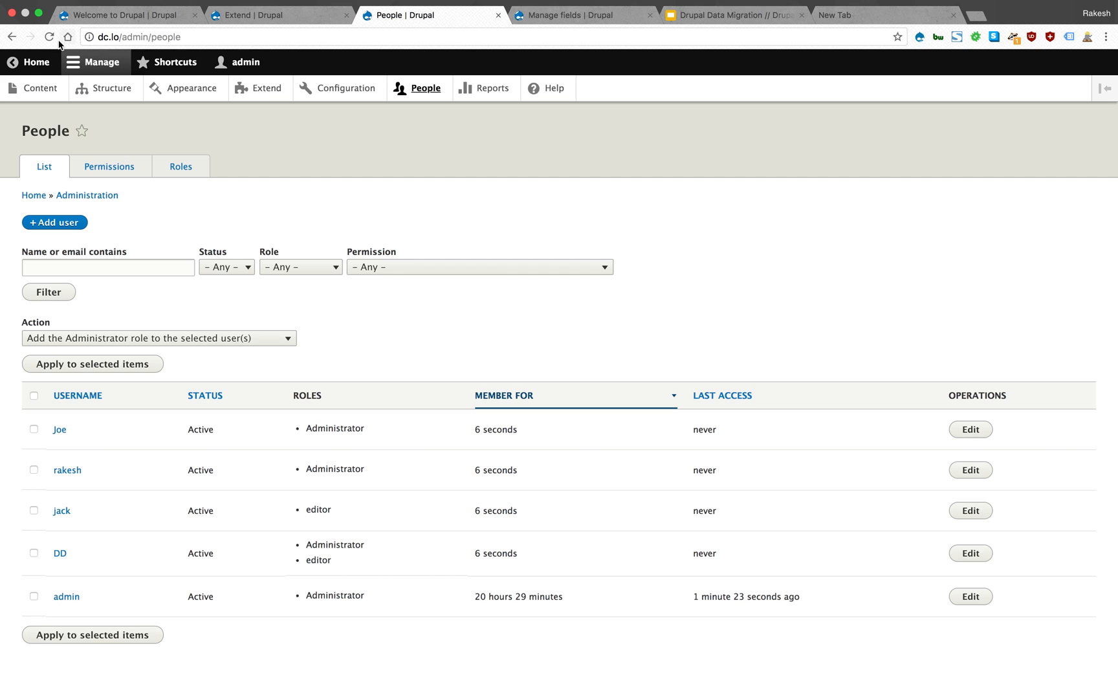
click(49, 36)
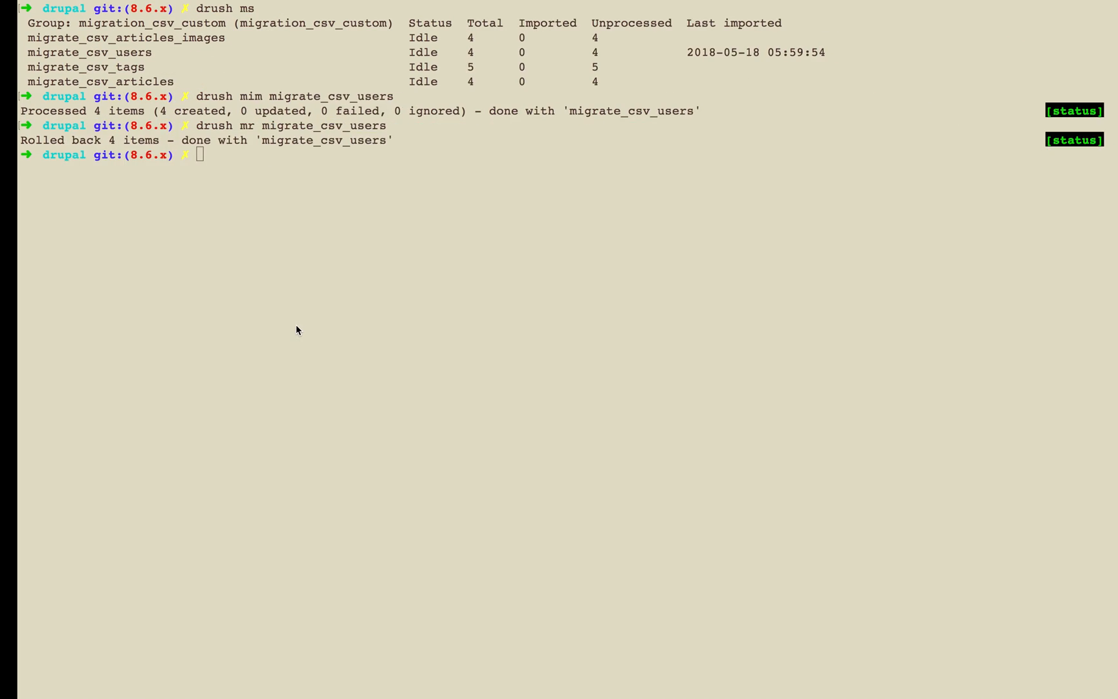
- Re-import the users migration so Joe, rakesh, jack and DD reappear
text(drush mr migrate_csv_users)
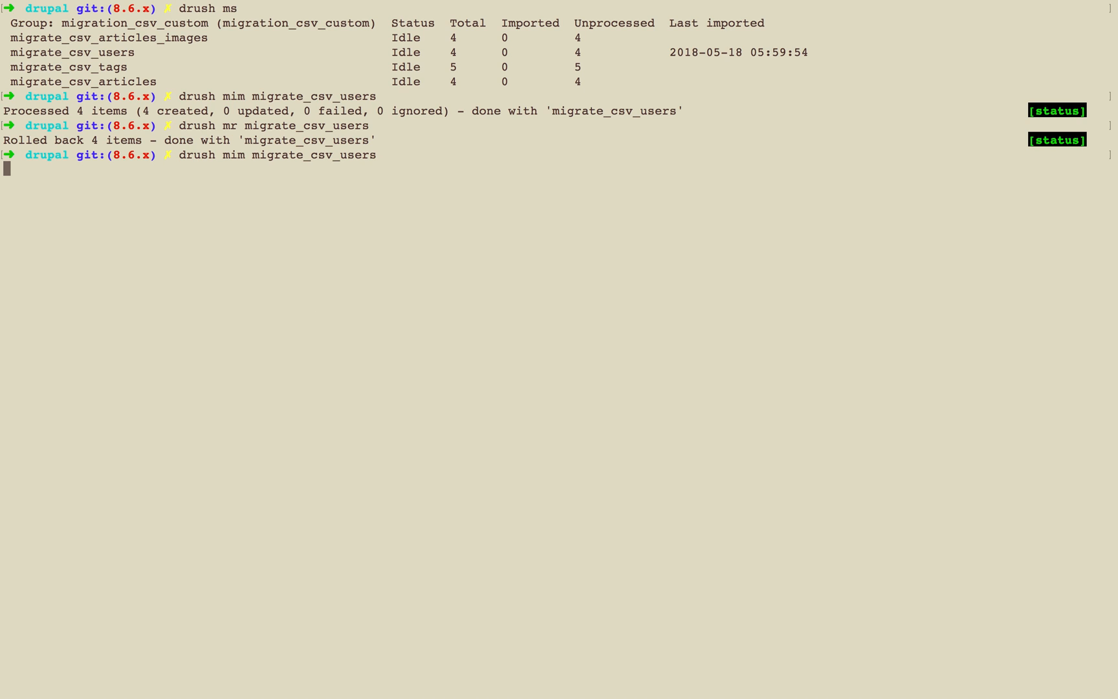
key(Return)
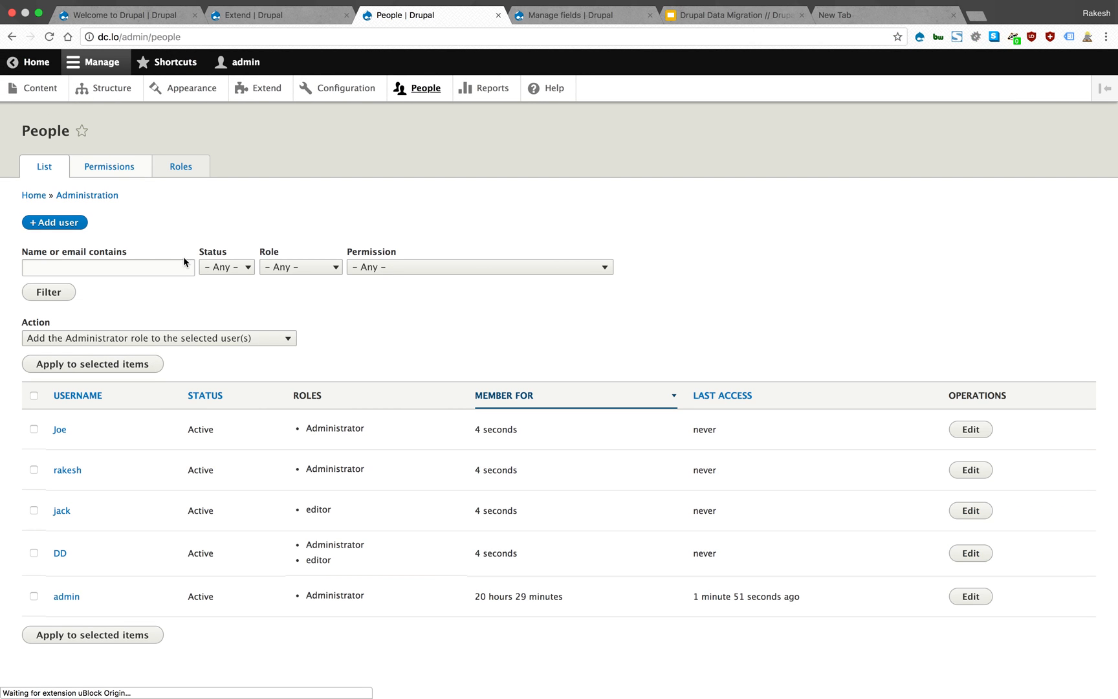
mouse_move(592, 185)
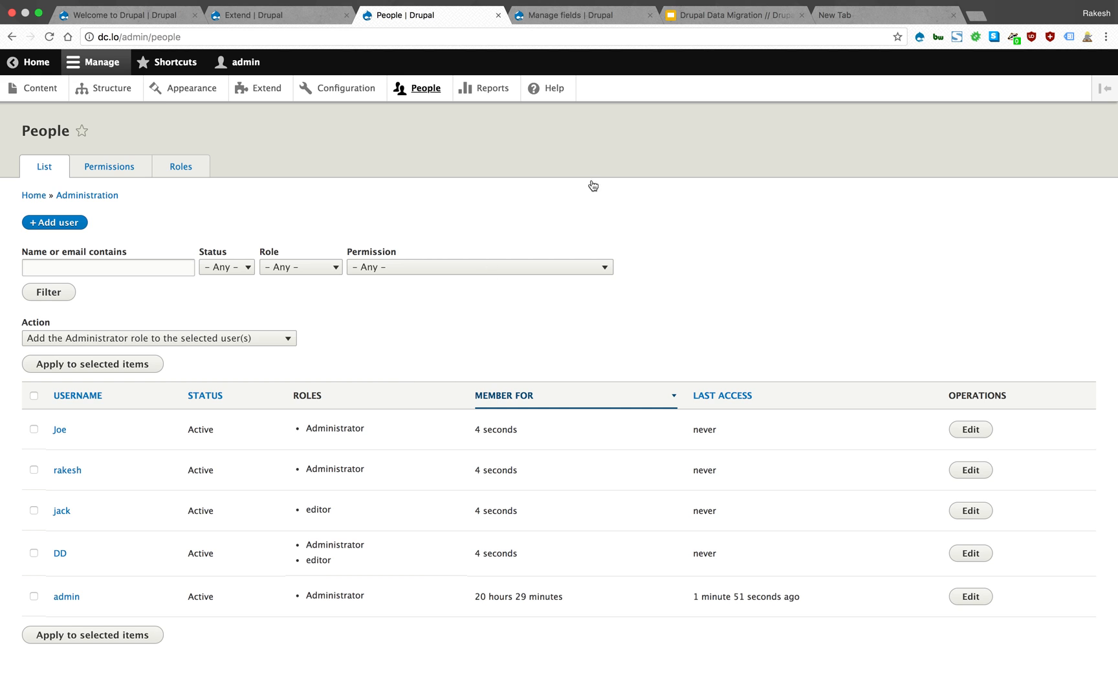
- Review the User Migration CSV slide, then return to the account fields page listing First Name, Last Name and Picture
click(731, 16)
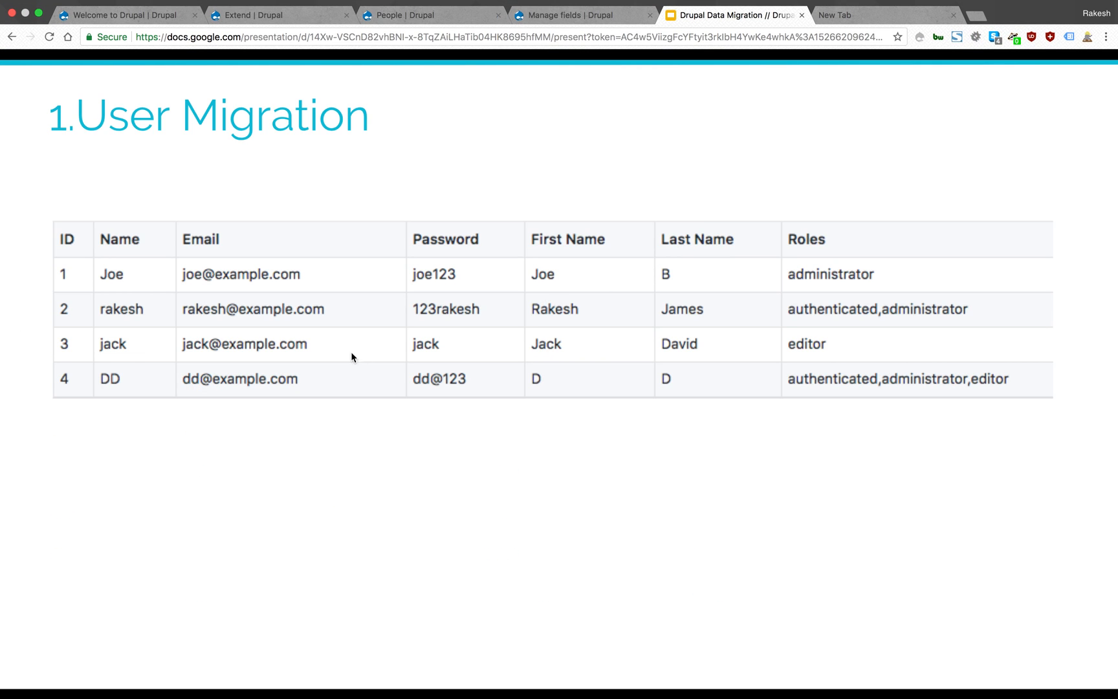
mouse_move(402, 349)
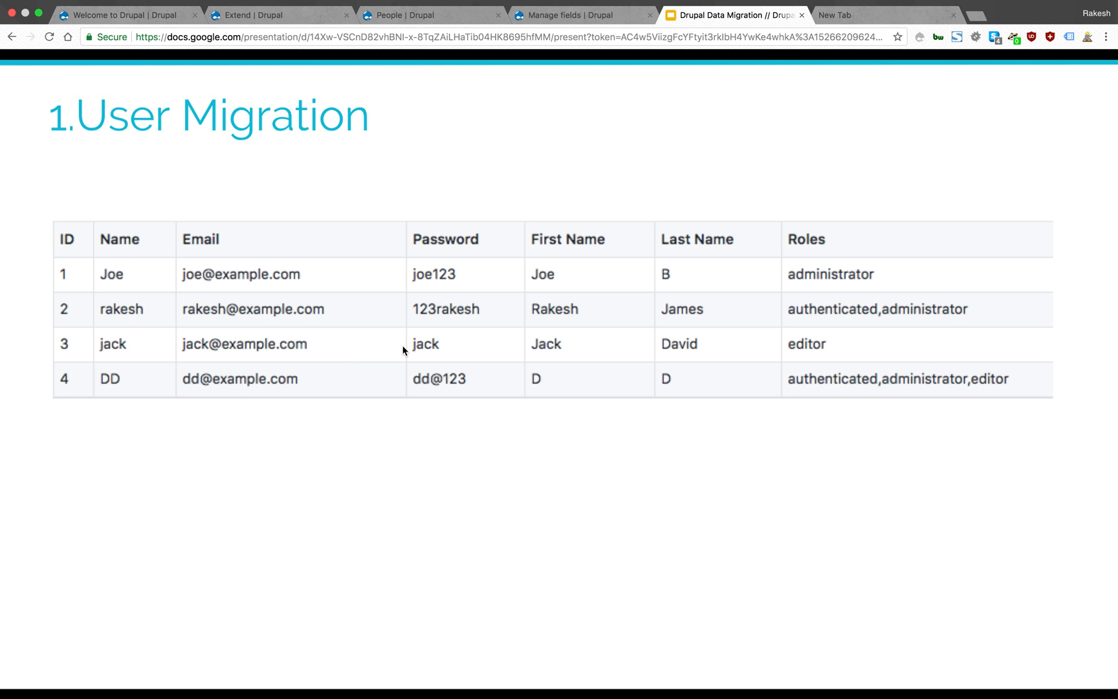
mouse_move(524, 186)
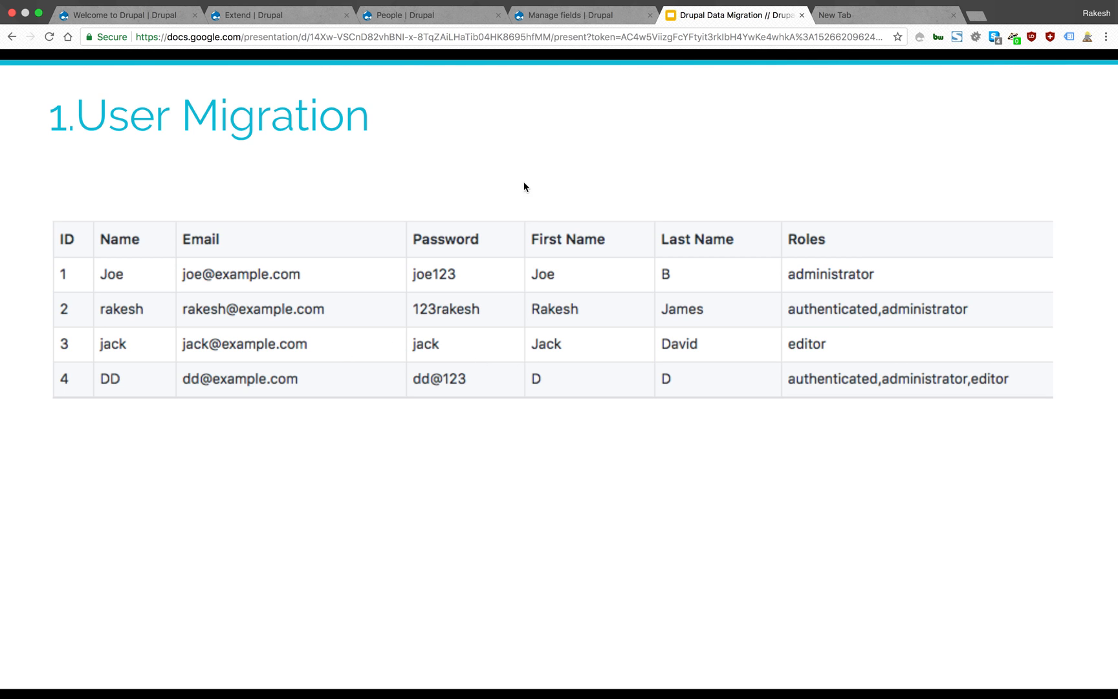
click(581, 16)
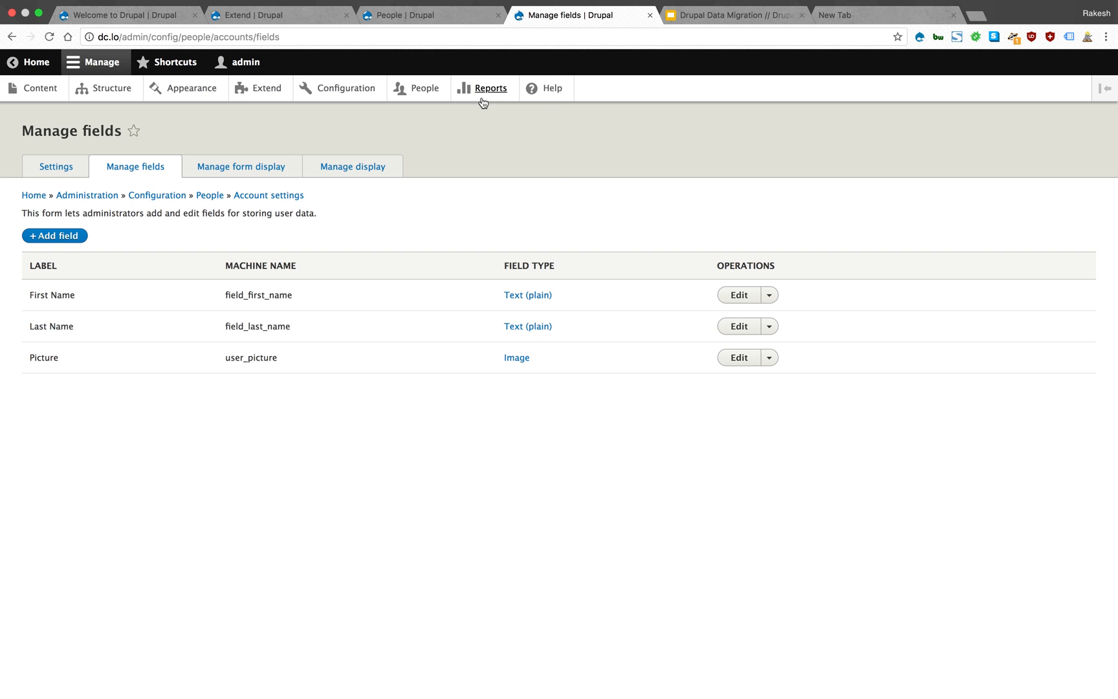
mouse_move(486, 124)
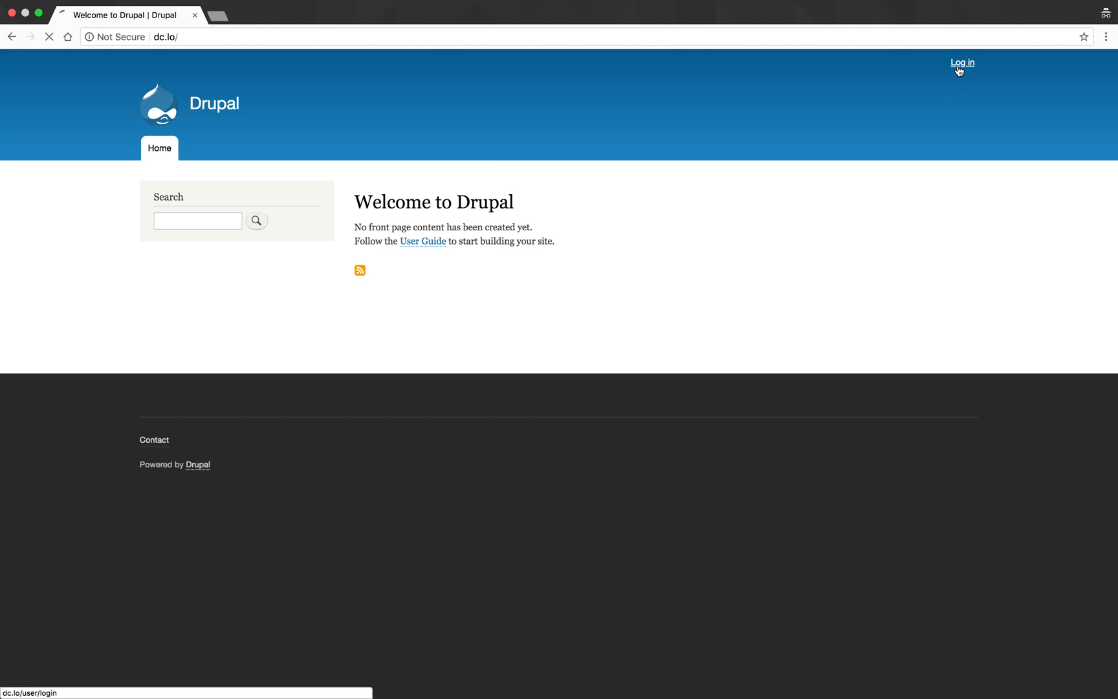
click(962, 62)
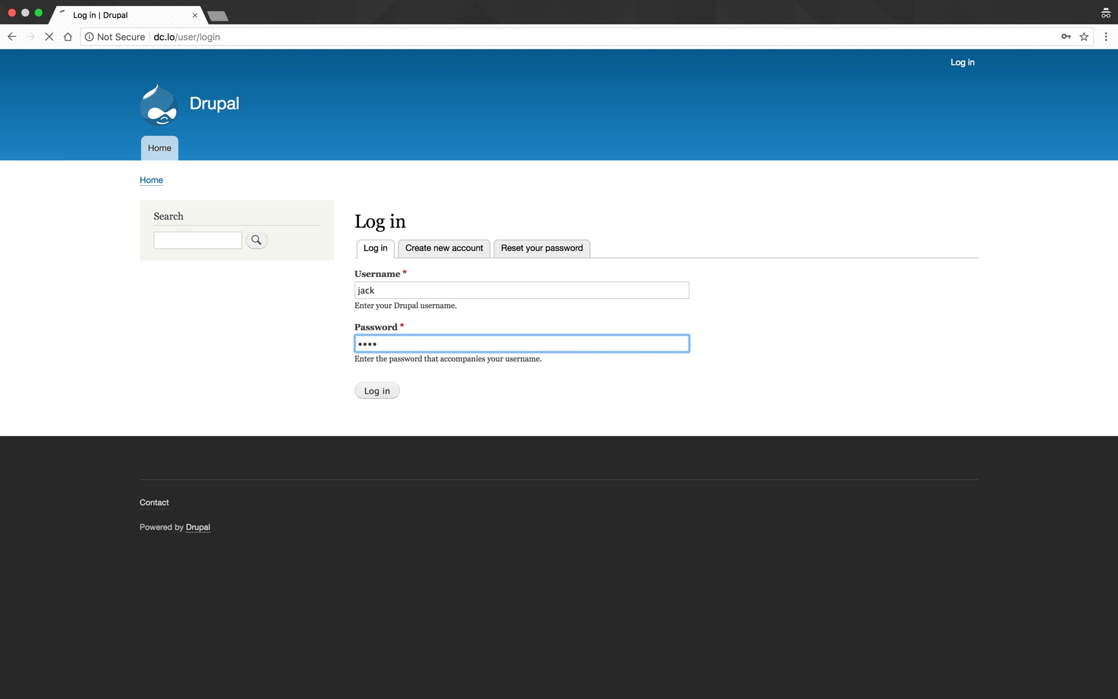
click(375, 390)
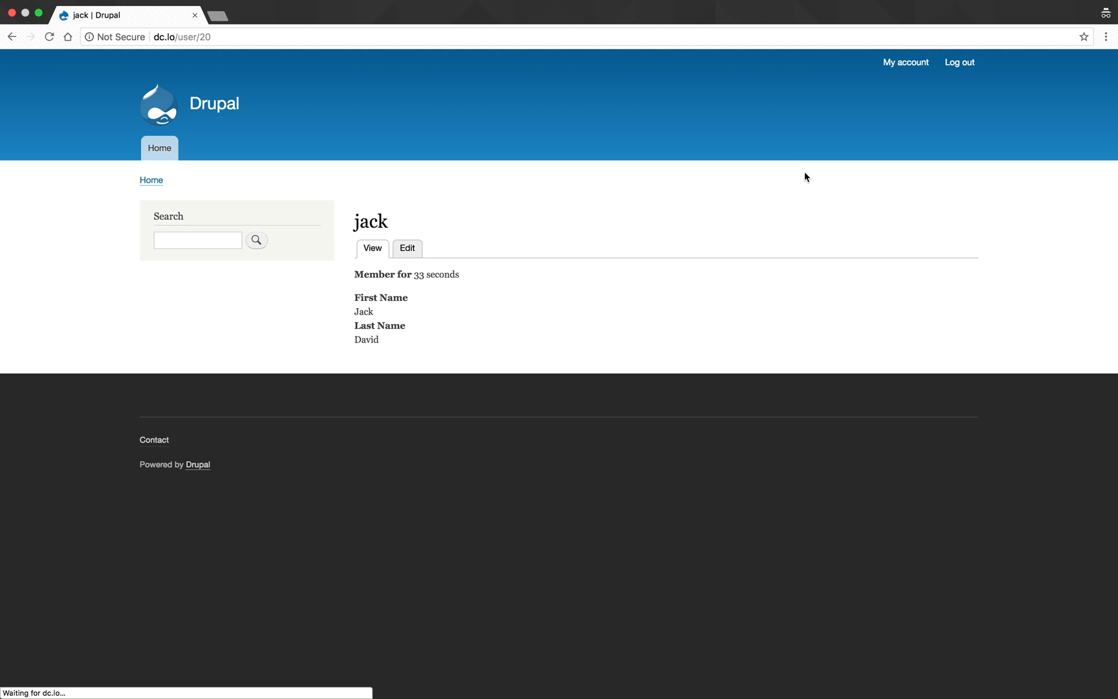
mouse_move(383, 359)
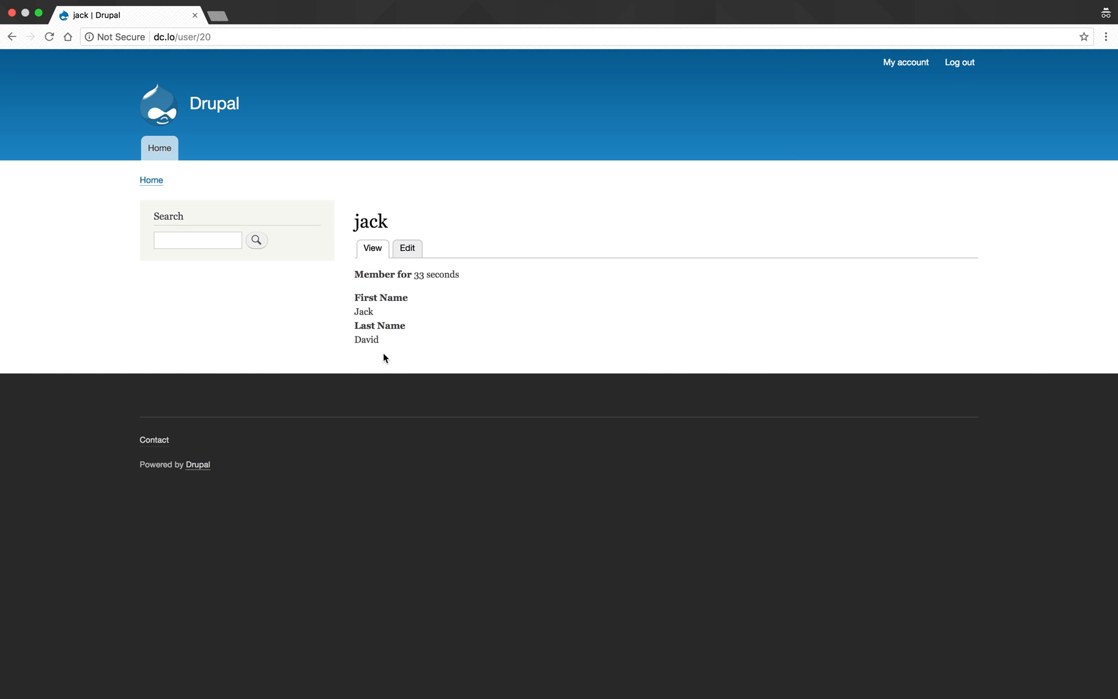
mouse_move(377, 303)
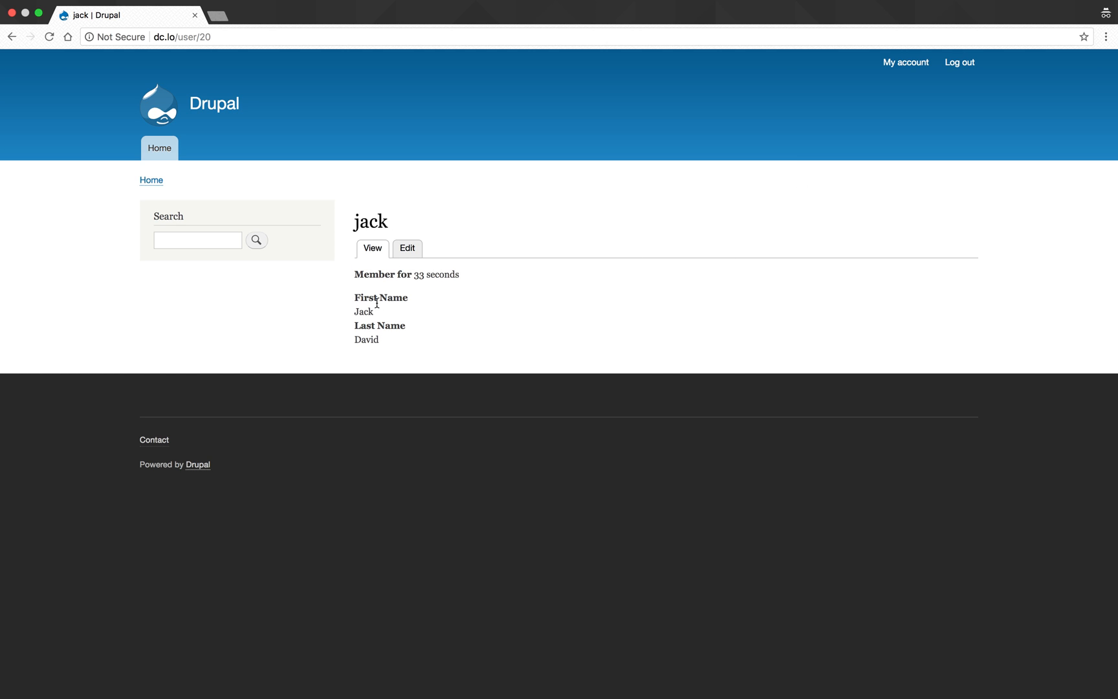
mouse_move(406, 247)
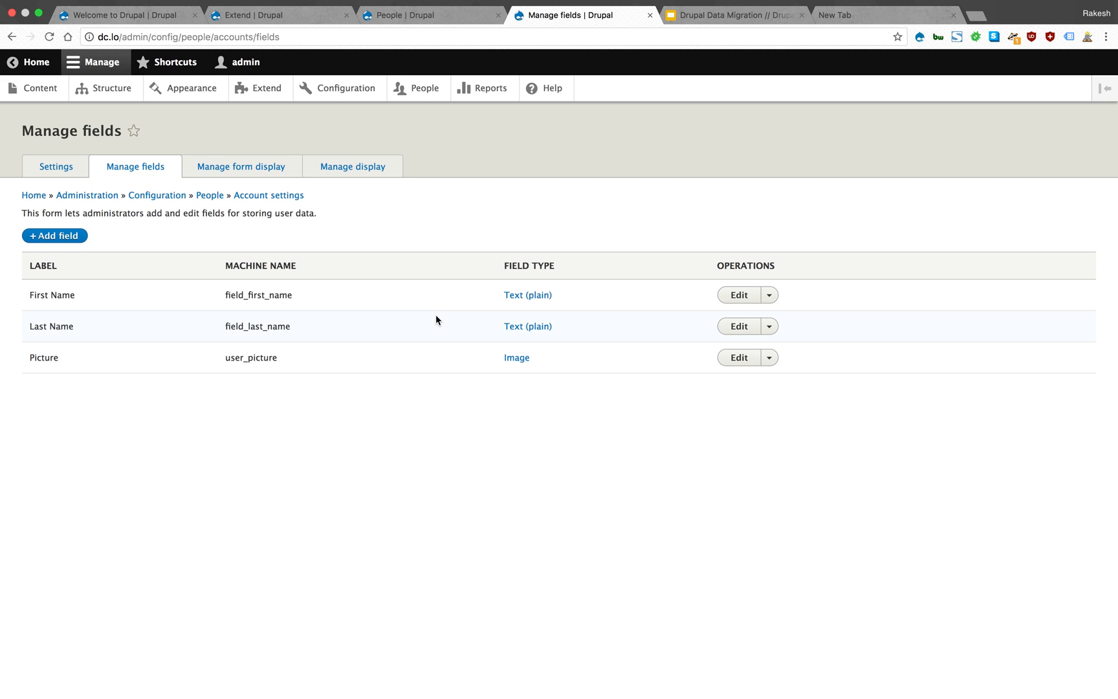
mouse_move(494, 55)
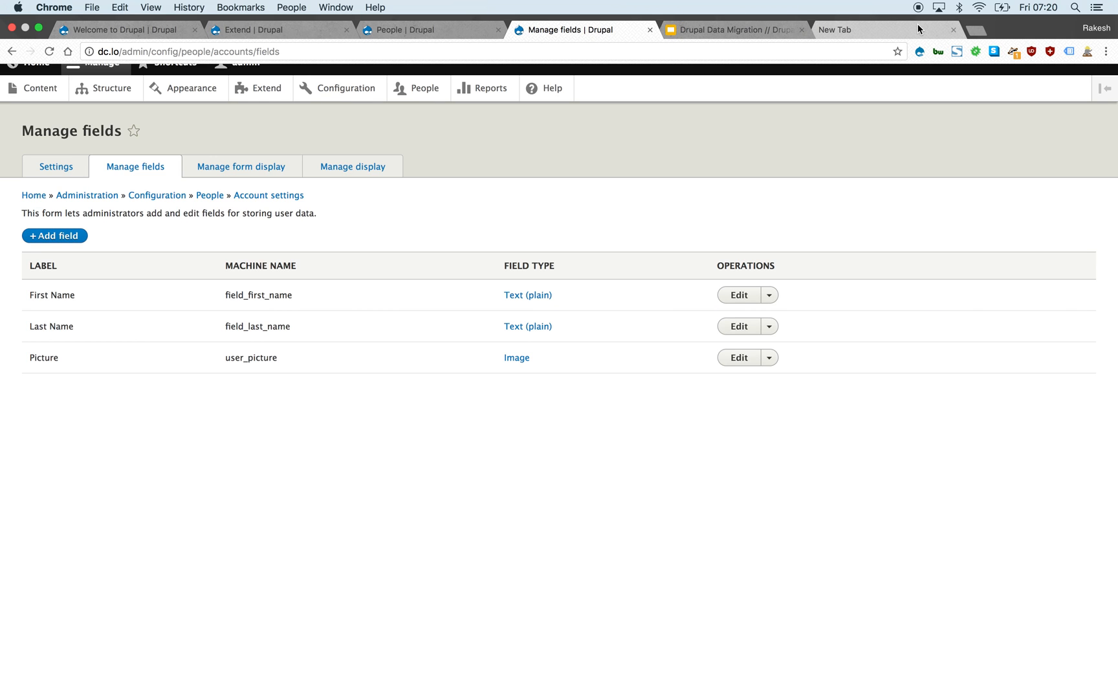
mouse_move(919, 19)
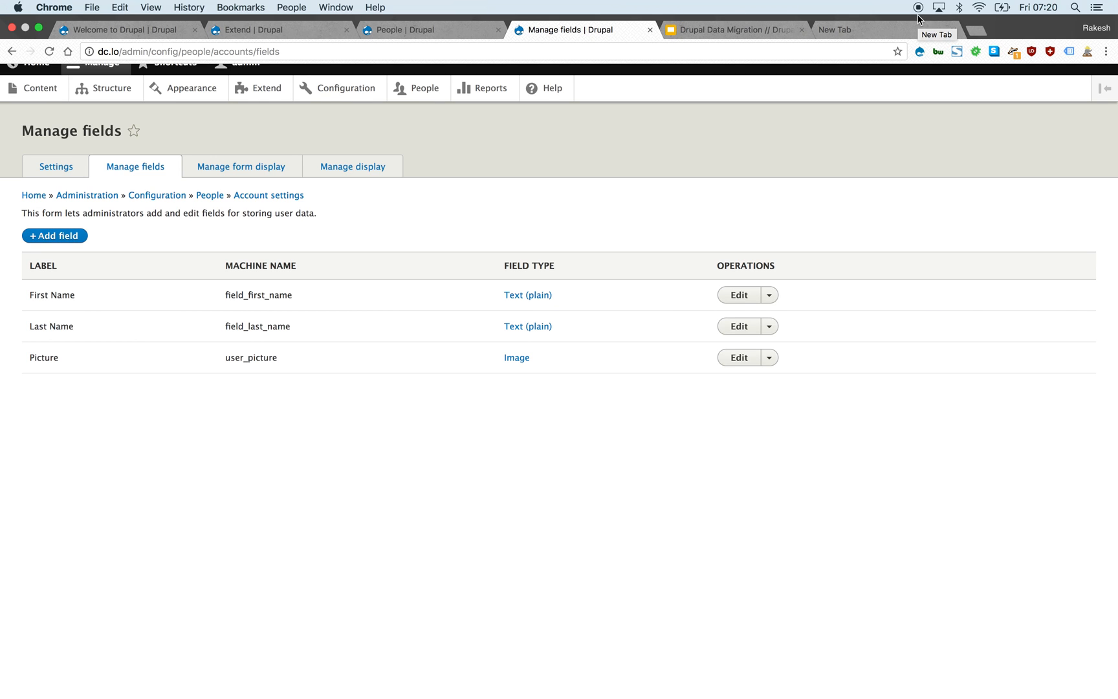